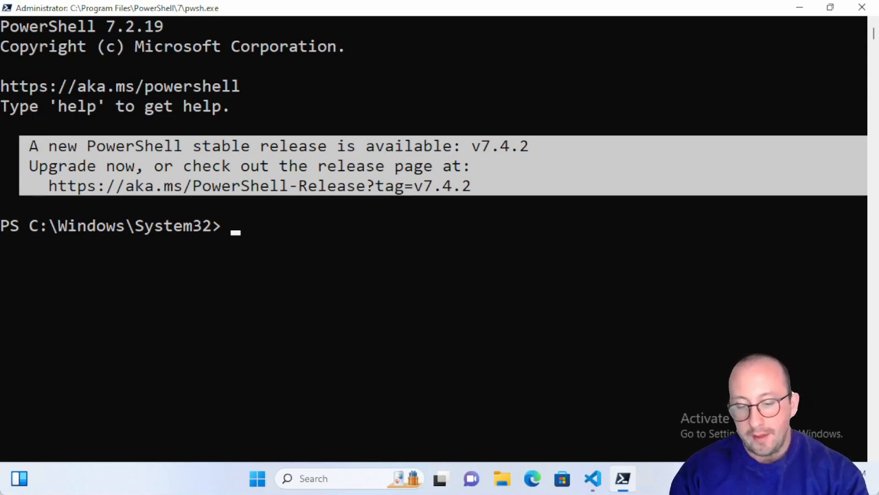
- Run get-history, get-service and Get-Process to build up some session history
text(get-history)
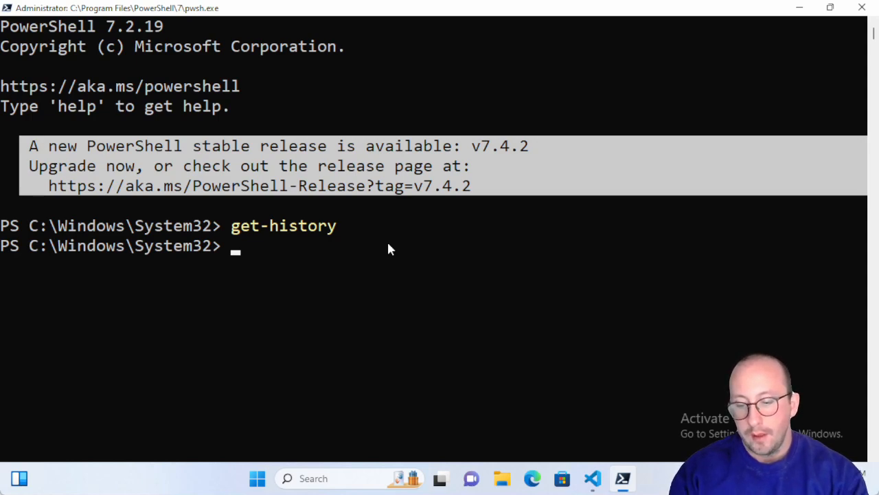
text(get-ser)
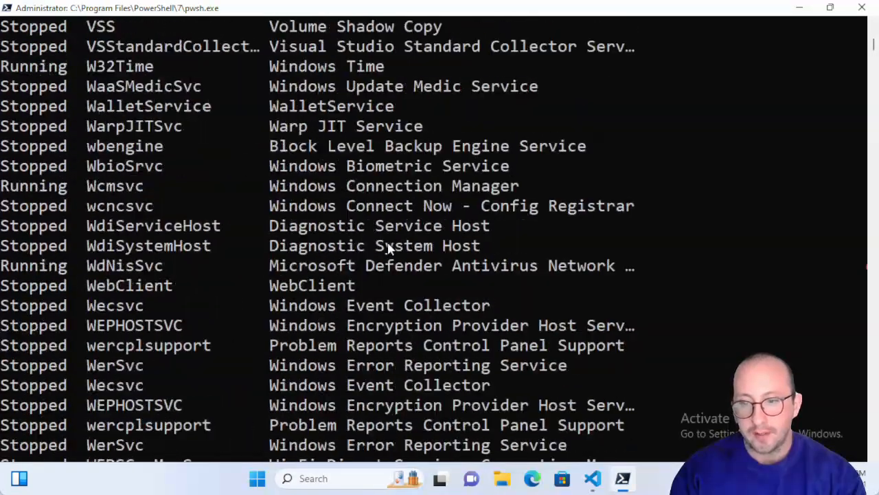
scroll(down, 3)
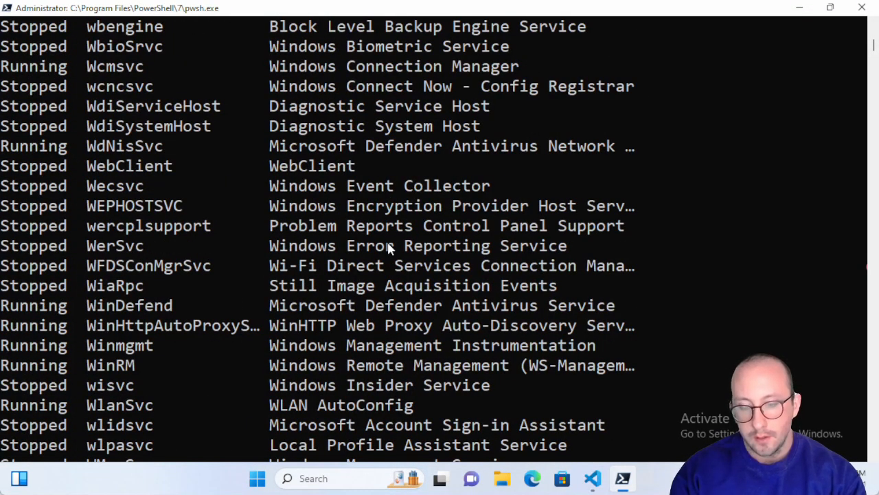
scroll(down, 3)
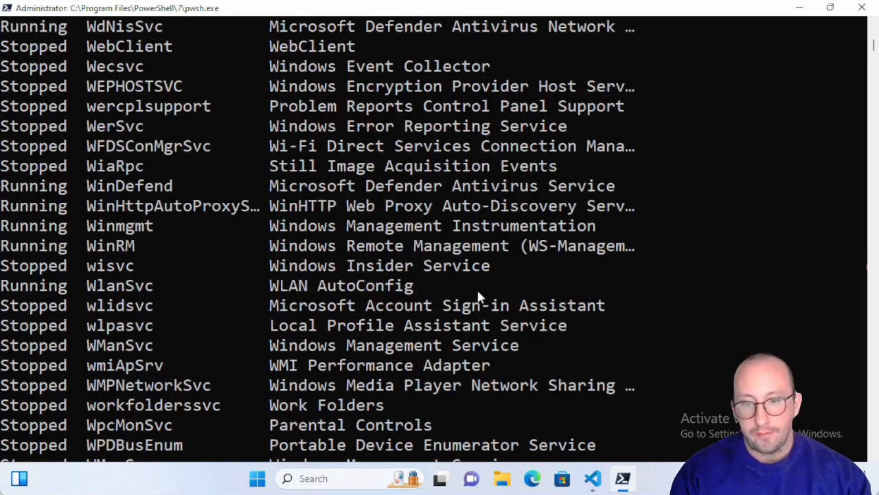
text(ge)
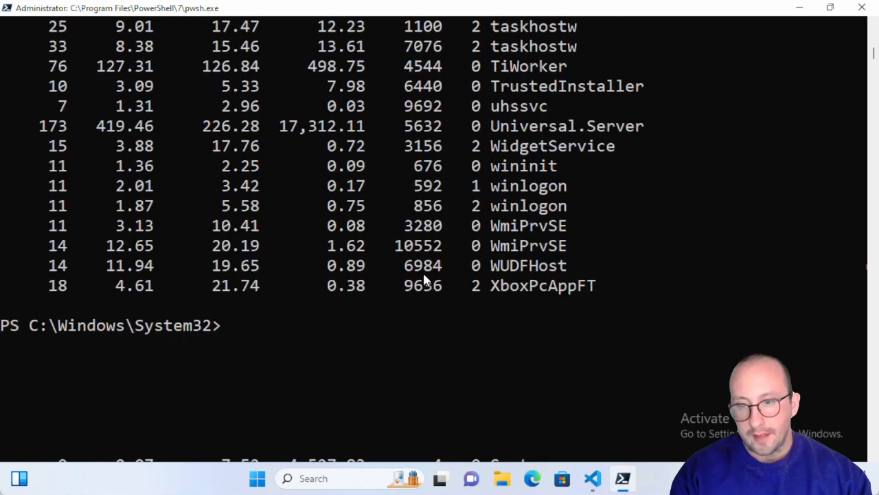
- Run get-history again to list the three commands run in this session
text(get-)
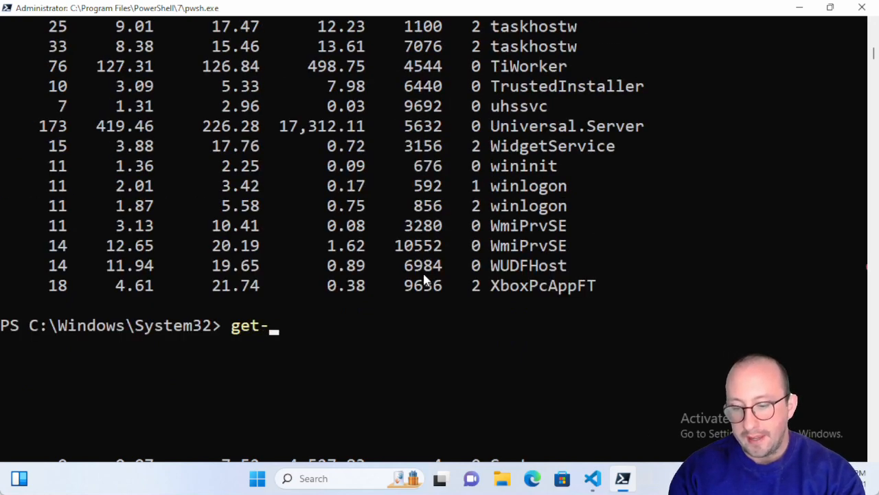
text(history)
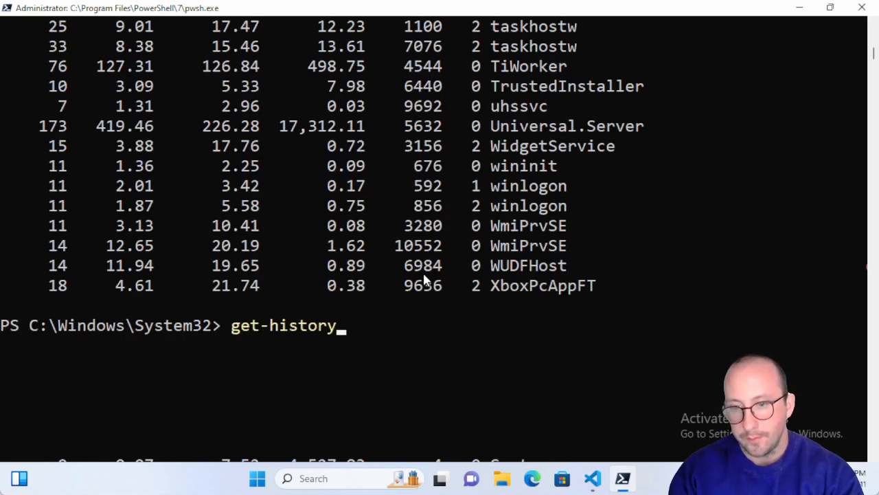
key(Enter)
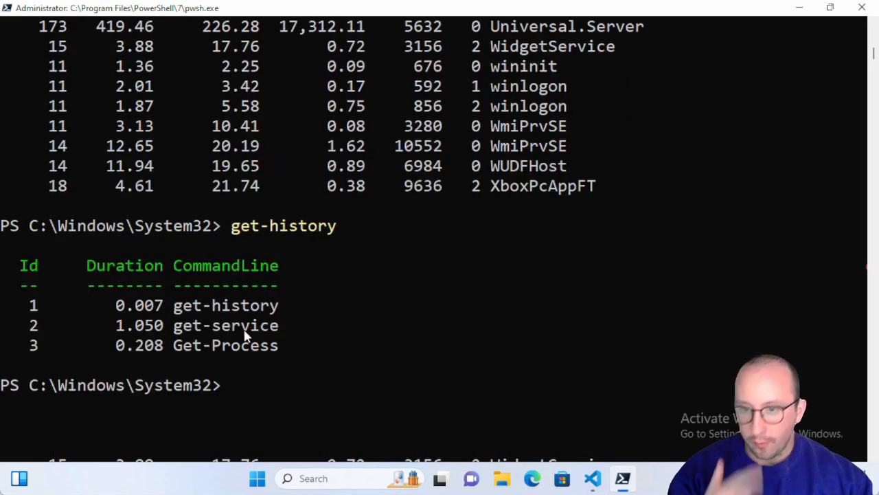
mouse_move(217, 314)
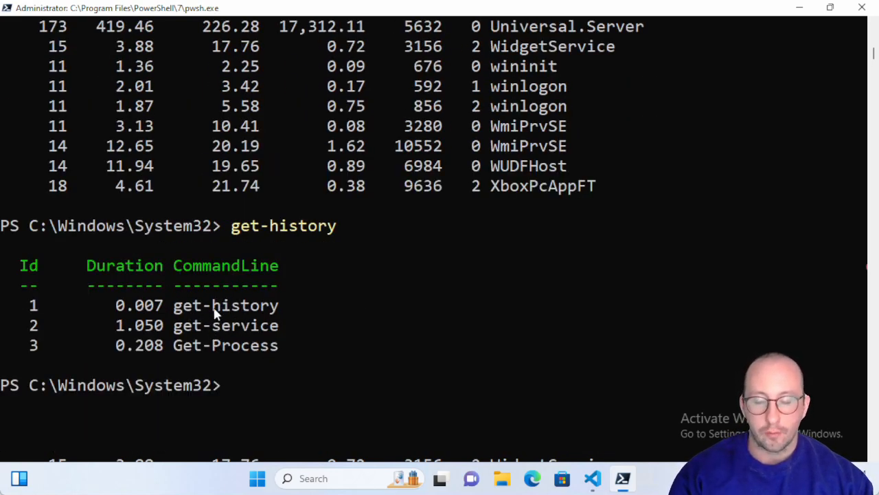
mouse_move(261, 325)
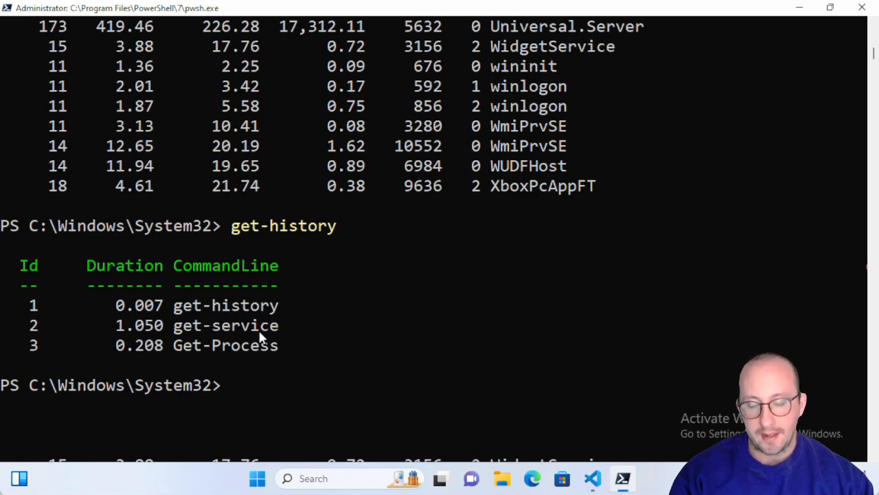
mouse_move(248, 345)
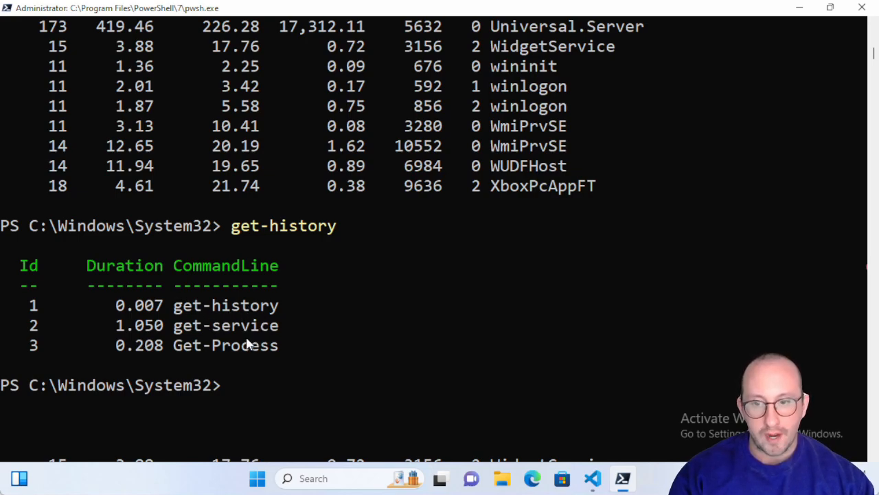
mouse_move(865, 10)
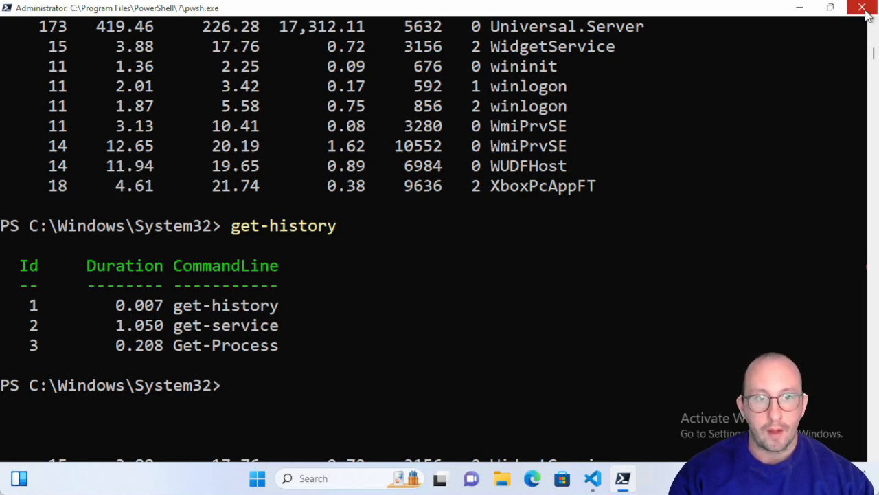
- Close the PowerShell window and launch a fresh PowerShell 7 administrator session via Start search for 'power'
click(605, 475)
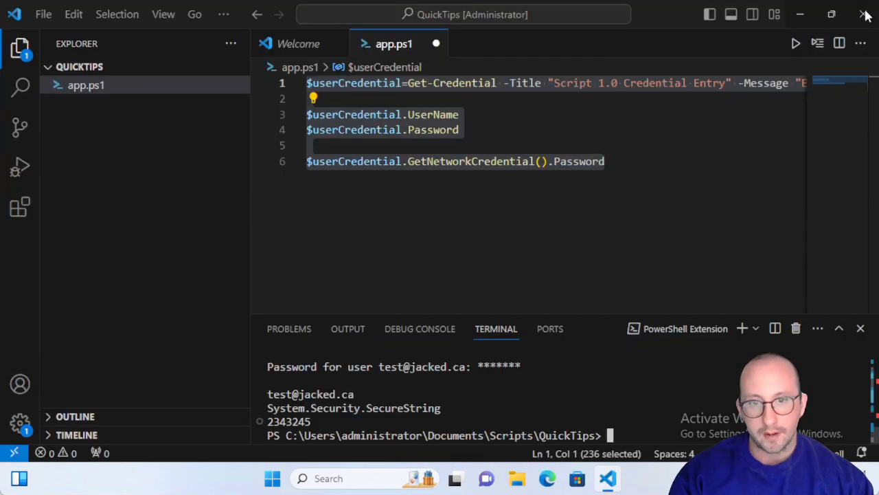
click(328, 478)
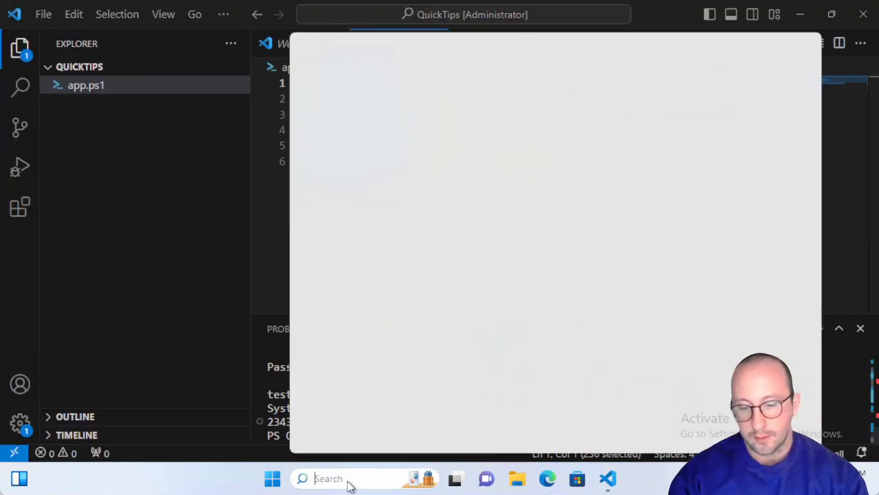
text(power)
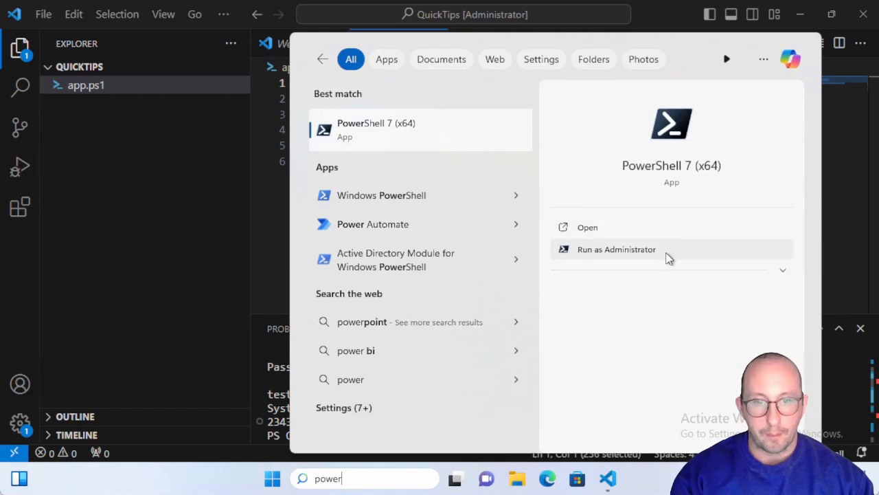
click(616, 250)
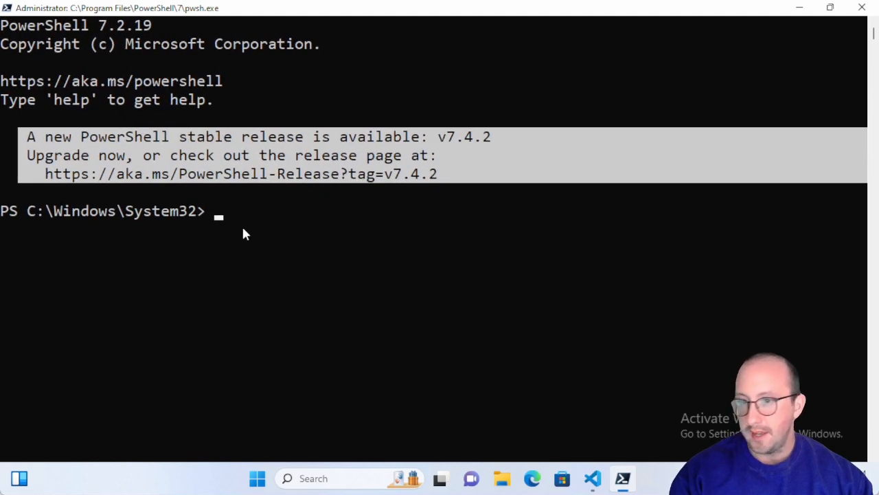
- Run get-history in the new session to show it returns nothing
text(get)
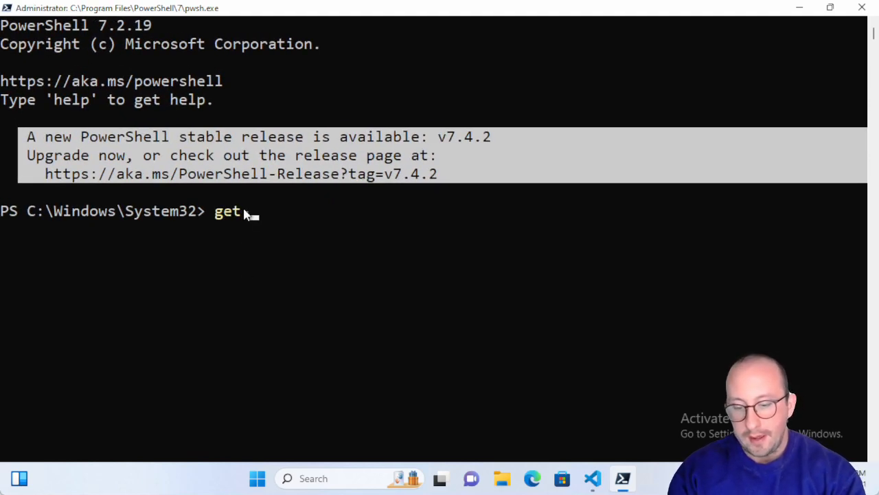
text(-history)
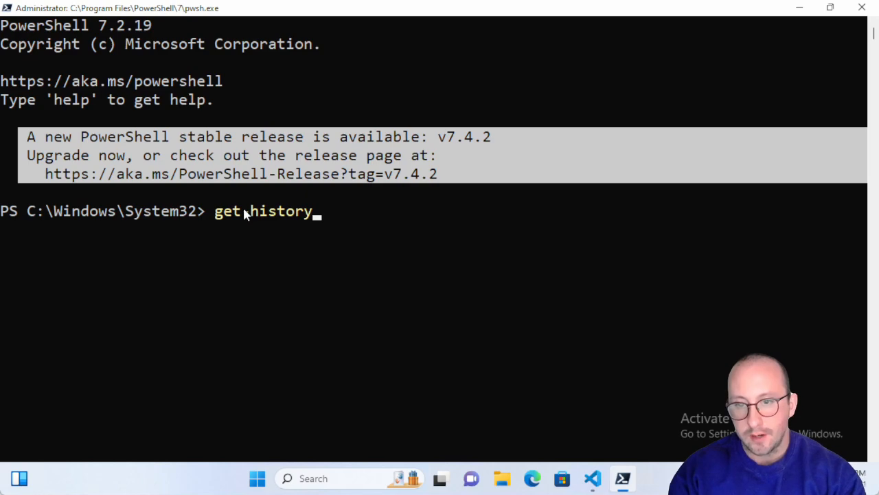
key(Enter)
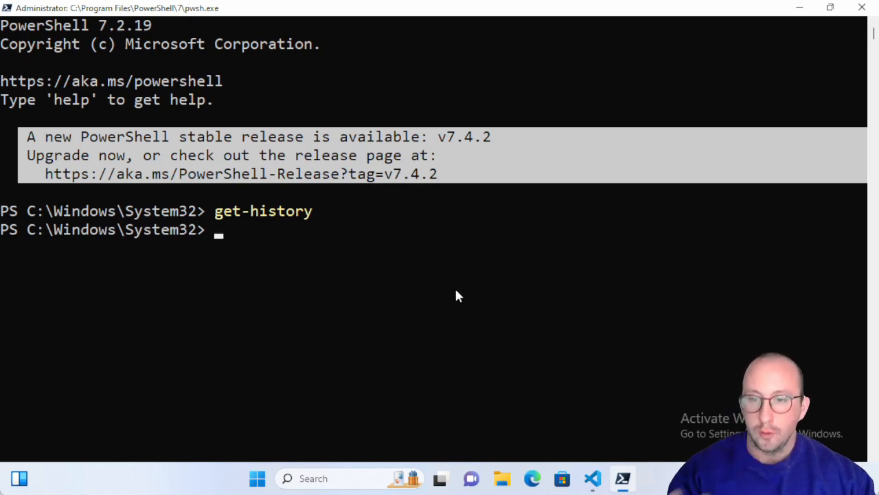
mouse_move(459, 319)
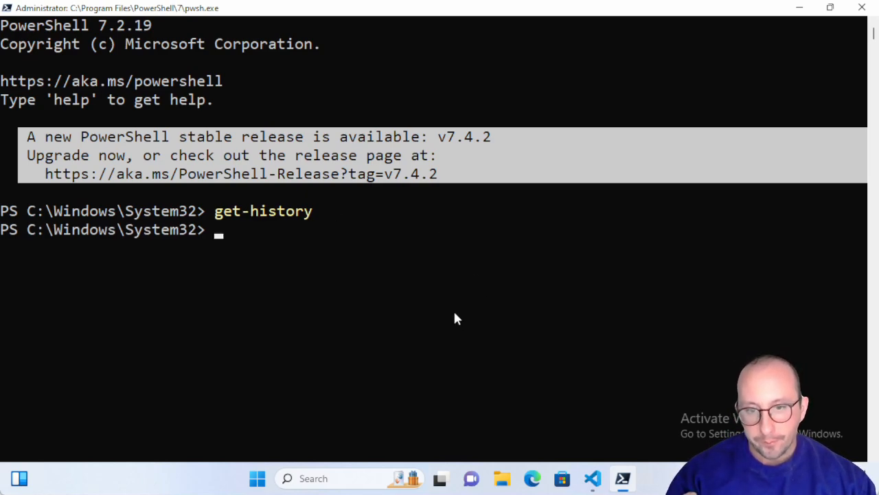
mouse_move(452, 325)
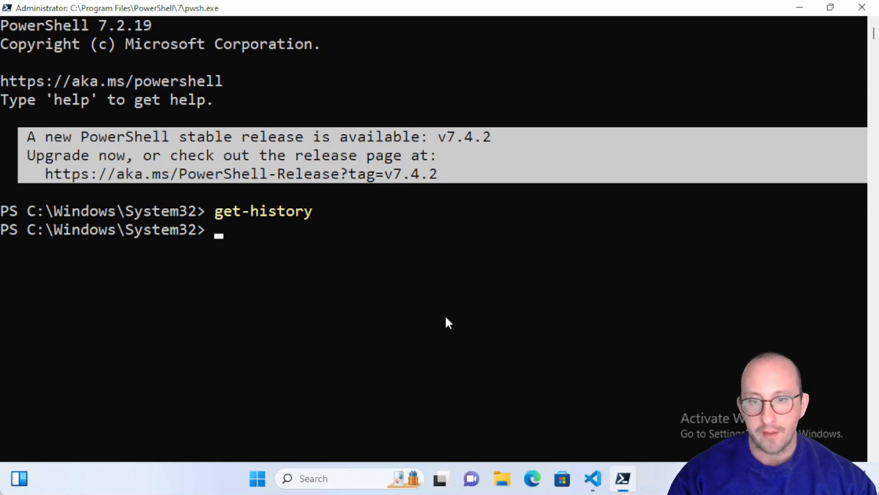
mouse_move(448, 327)
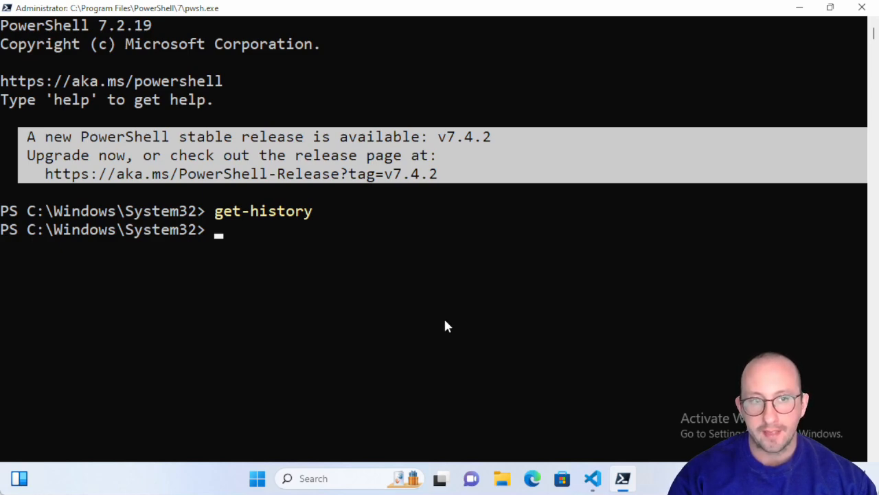
mouse_move(443, 334)
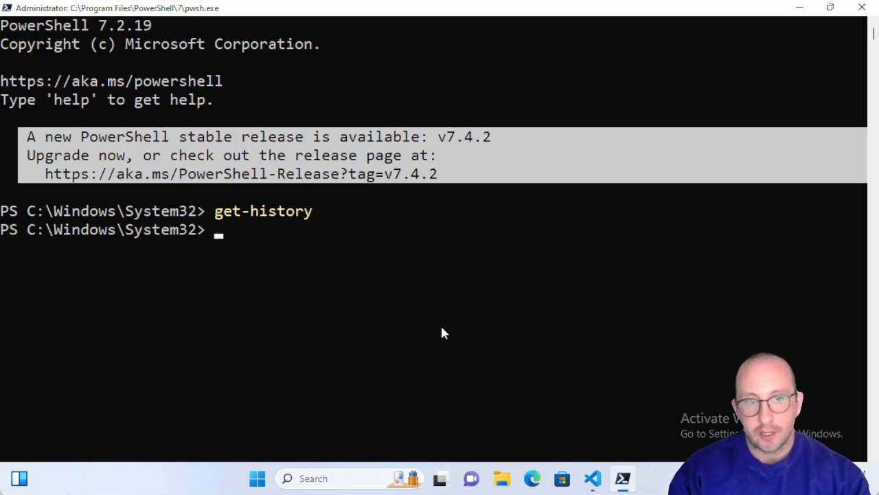
- Run Get-PSReadLineOption and look through the settings, including the HistorySavePath under AppData Roaming
text(g)
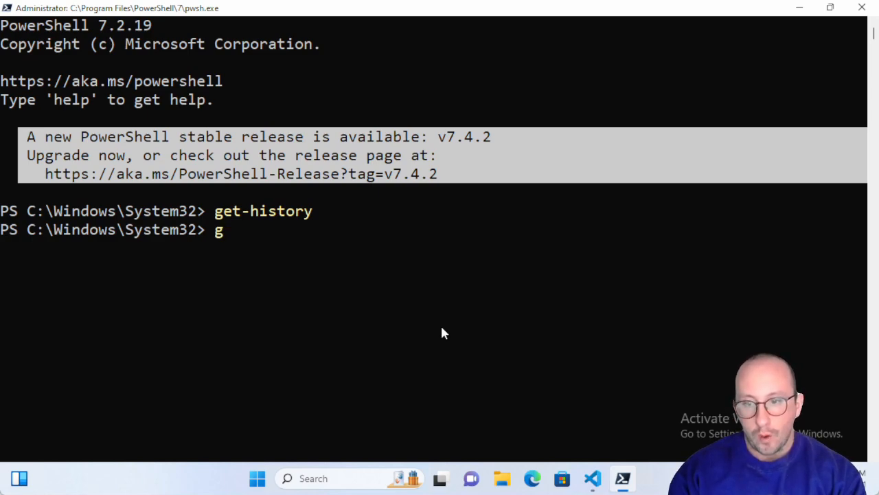
text(et-)
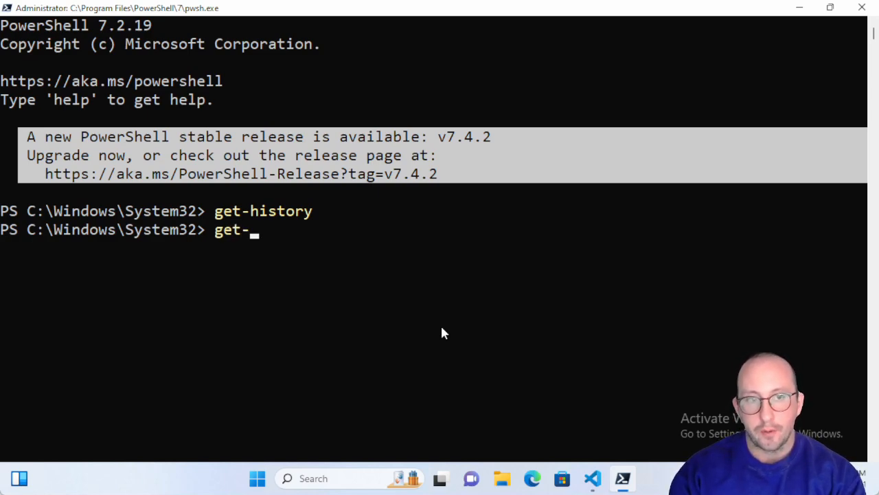
text(ps)
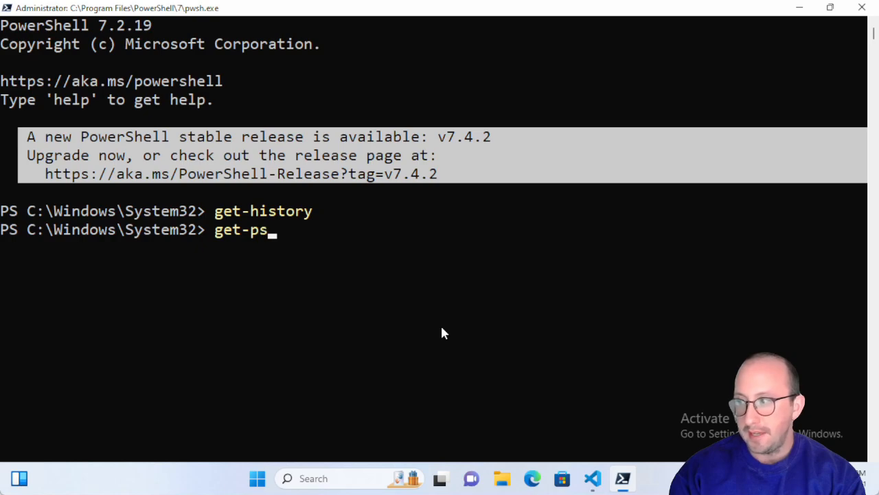
text(readlineoption)
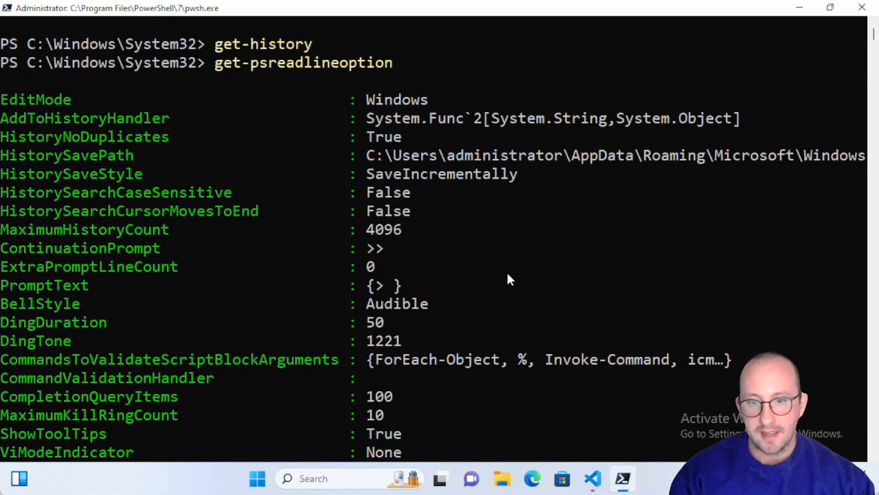
mouse_move(9, 162)
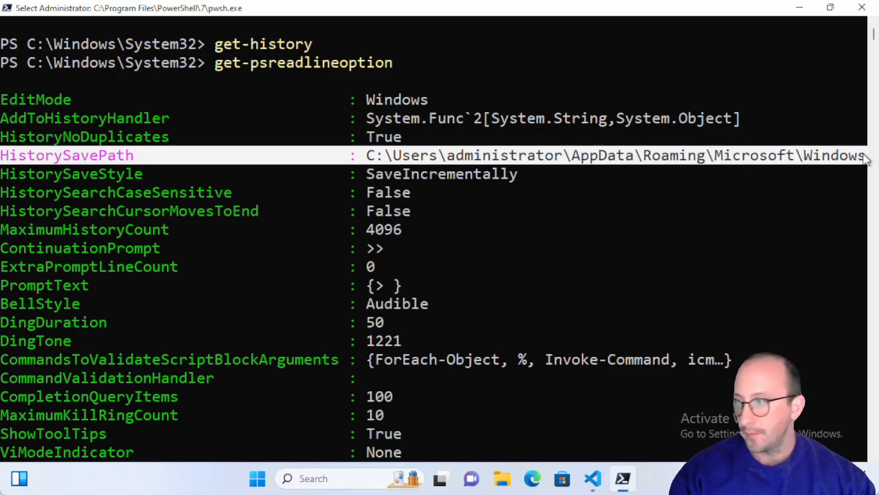
scroll(down, 3)
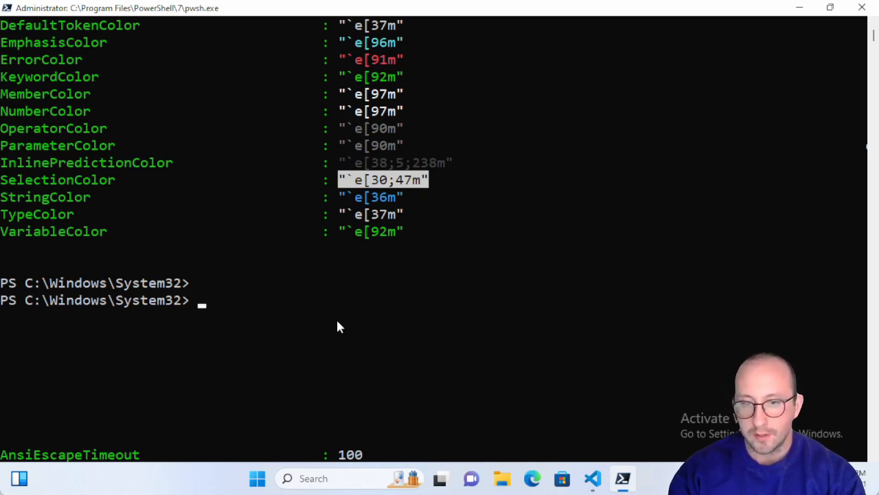
- Run get-content -Path $(Get-PSReadLineOption).HistorySavePath to print the saved cross-session history file
text(get-content)
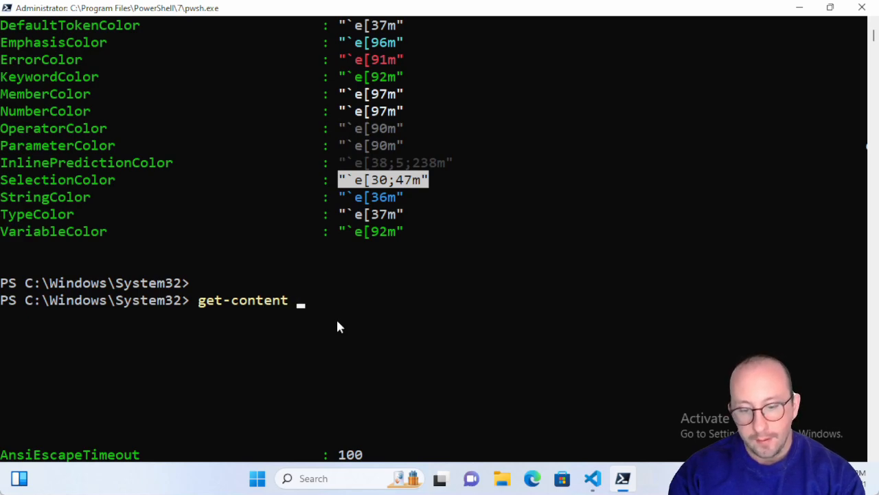
text(-Path)
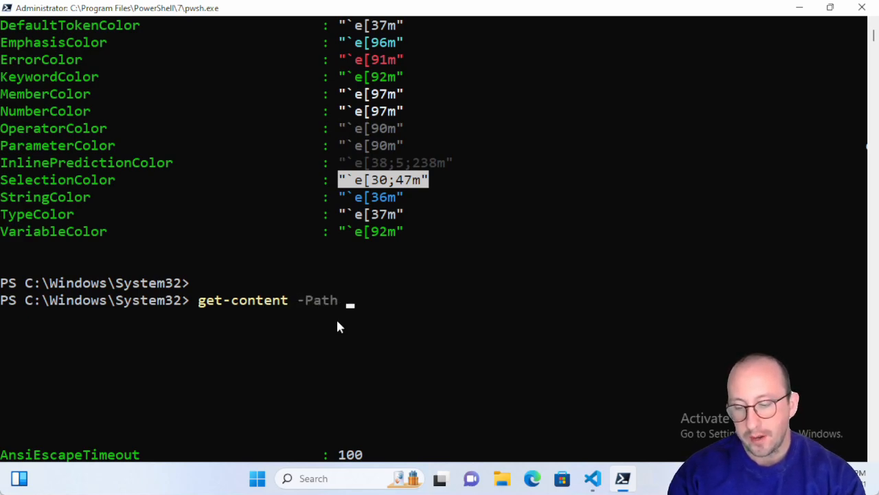
text($())
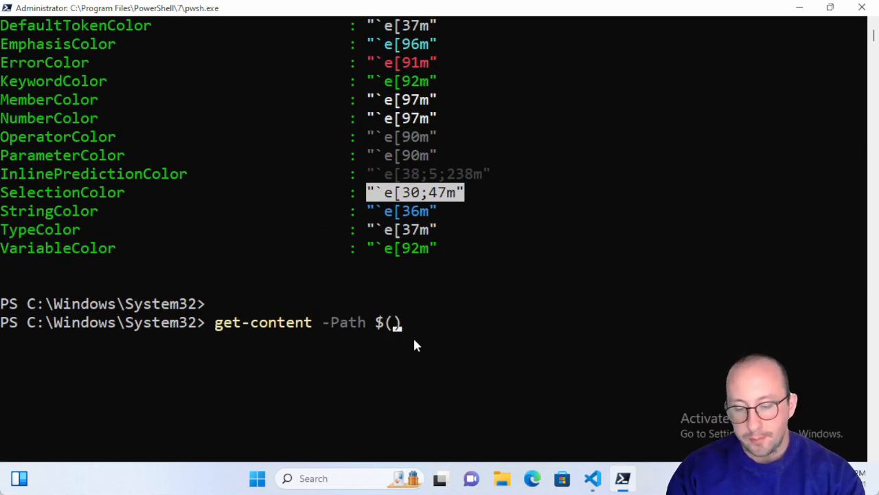
text(get-)
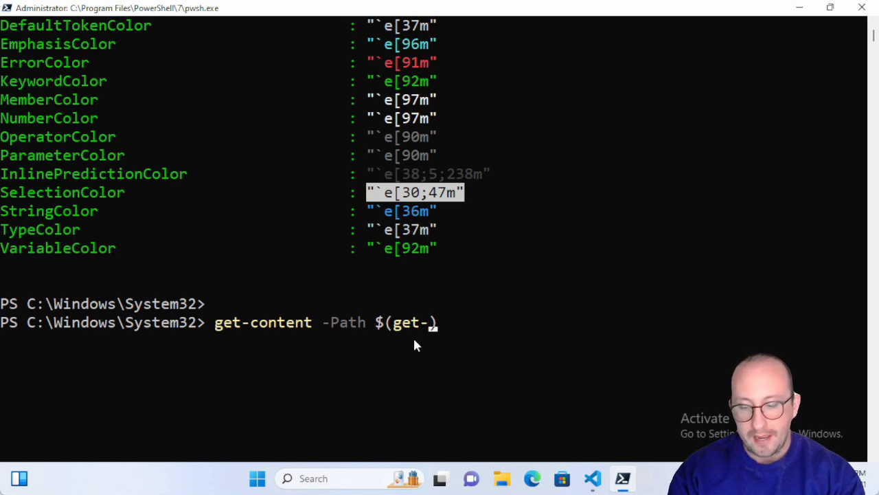
text(psreadlineop)
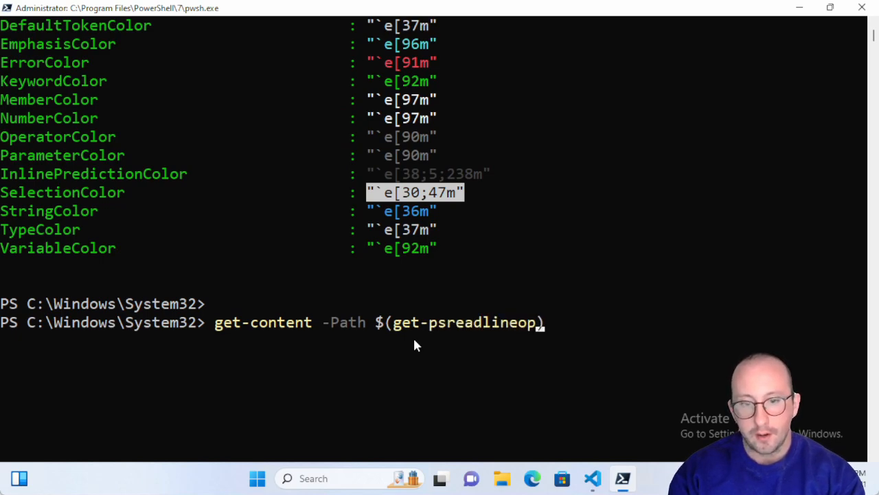
key(Tab)
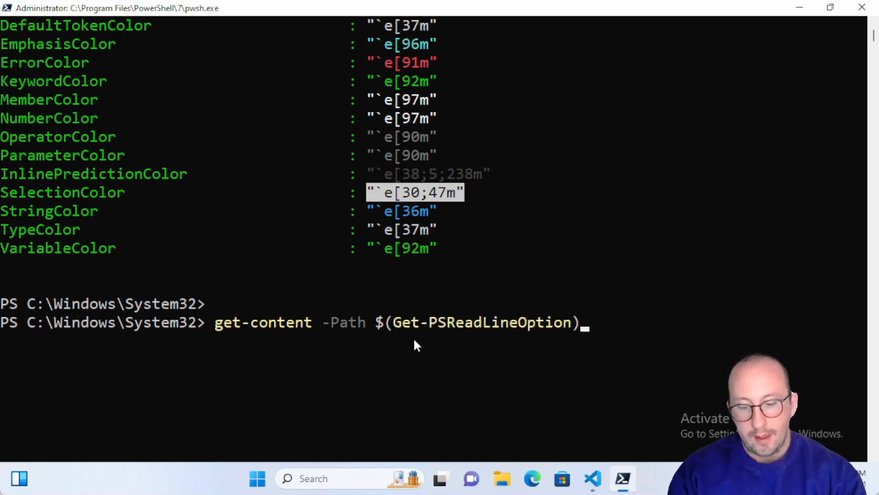
text(.his)
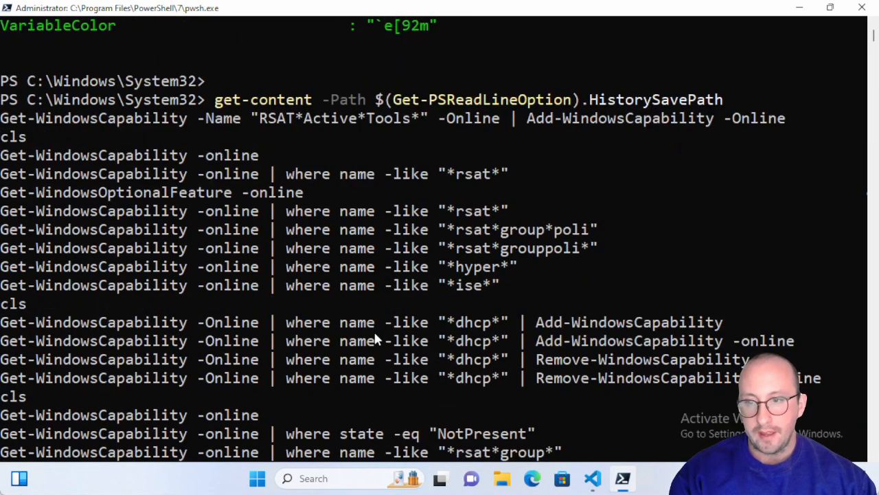
scroll(down, 3)
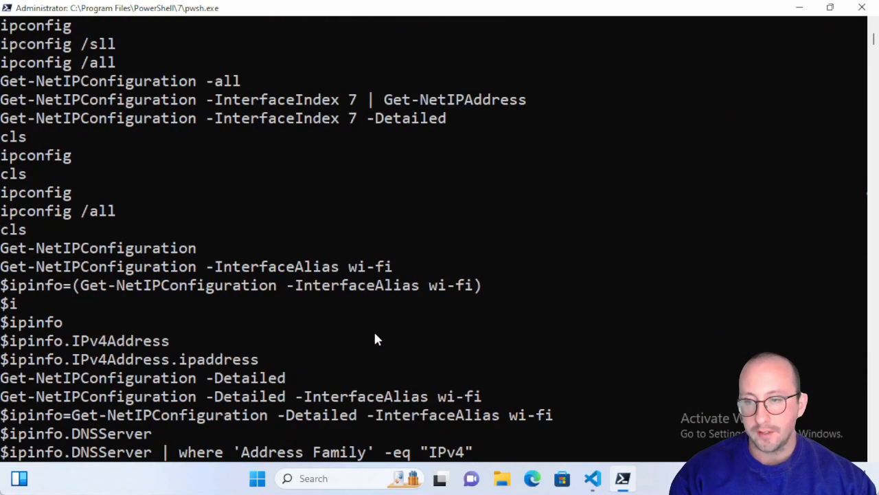
scroll(down, 3)
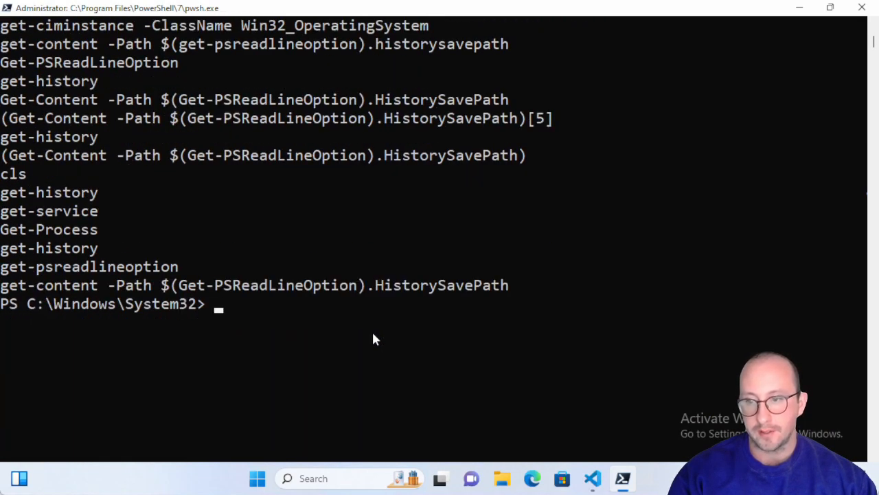
mouse_move(373, 335)
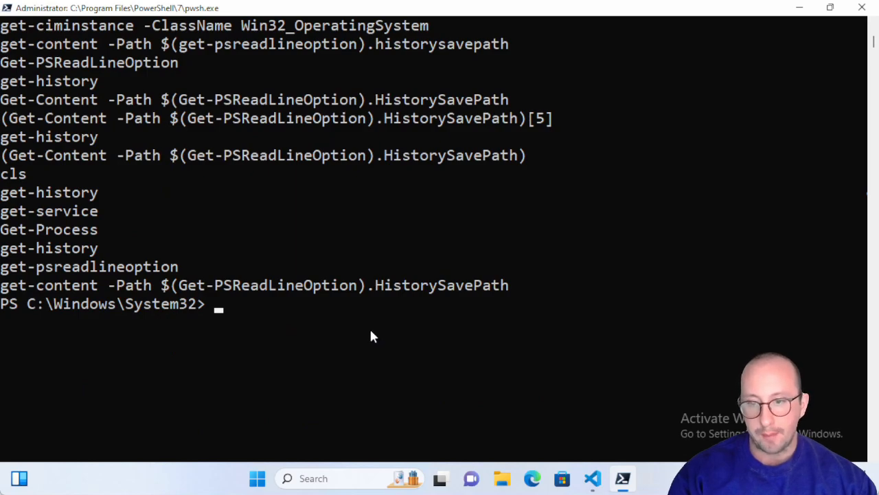
mouse_move(331, 311)
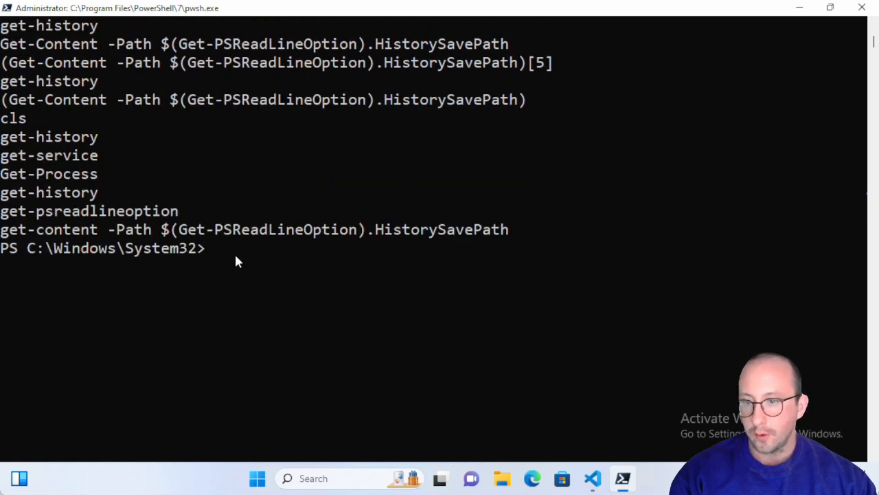
- Run get-ciminstance -ClassName Win32_OperatingSystem and get-history, then re-read the history file to see them appended
text(get-ciminstance -ClassName Win32_OperatingSystem)
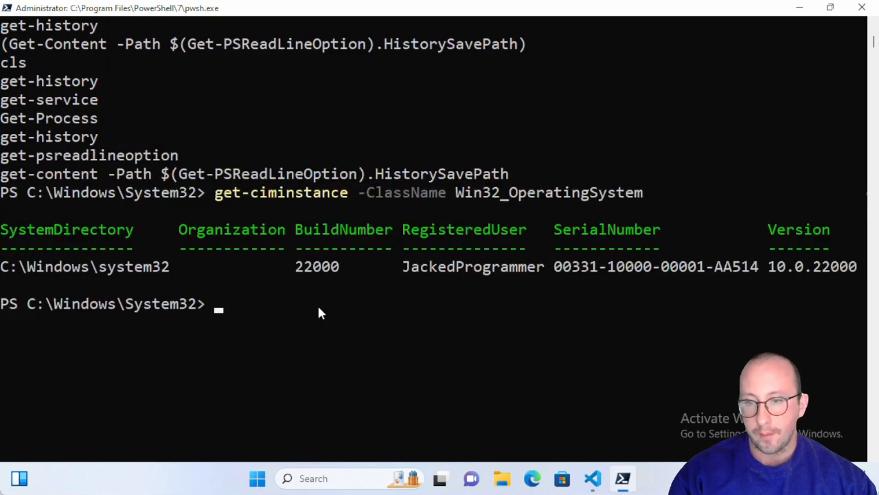
text(get-hji)
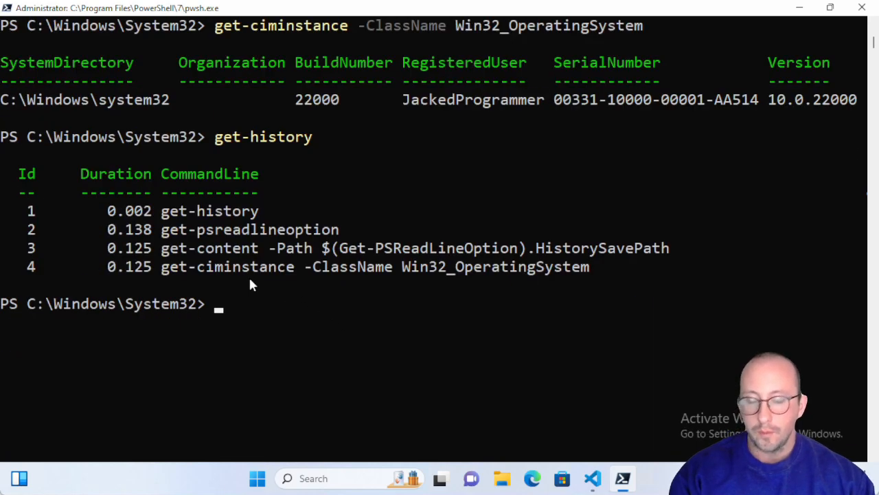
mouse_move(256, 269)
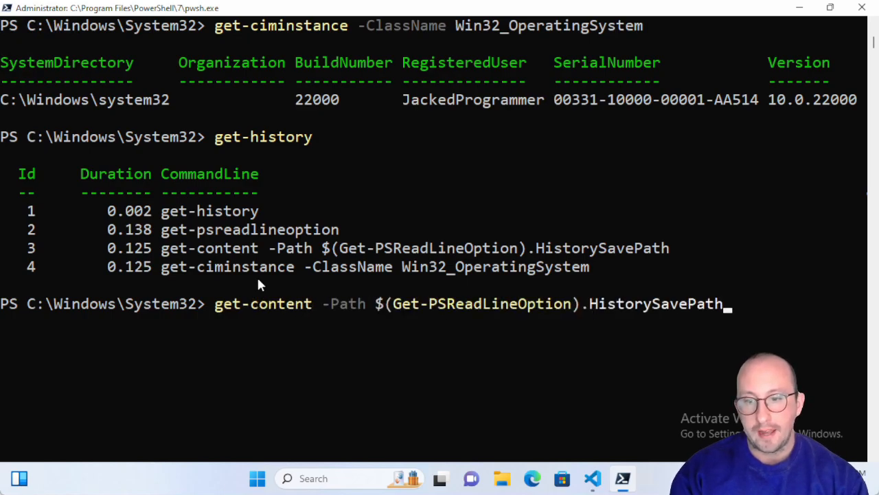
key(Enter)
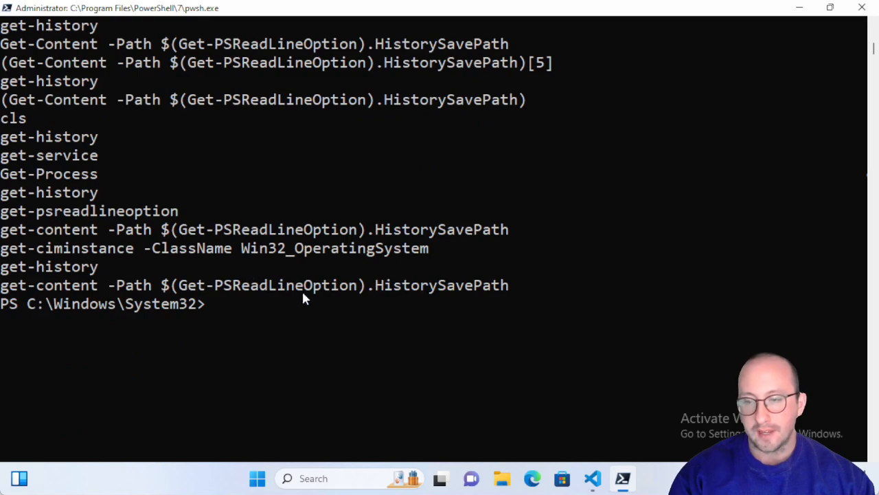
mouse_move(302, 294)
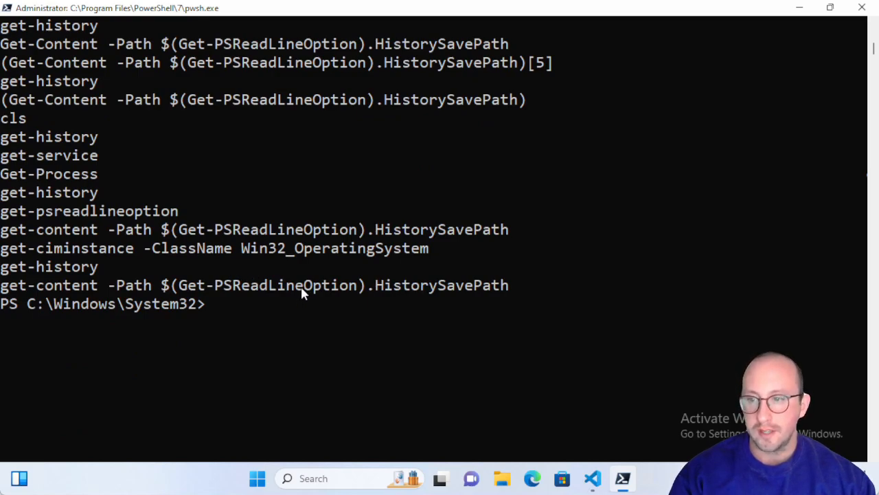
mouse_move(297, 299)
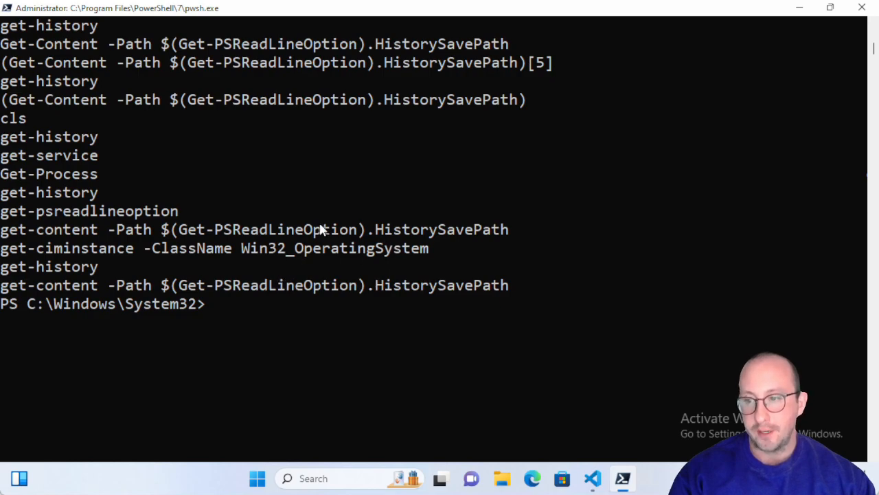
mouse_move(294, 231)
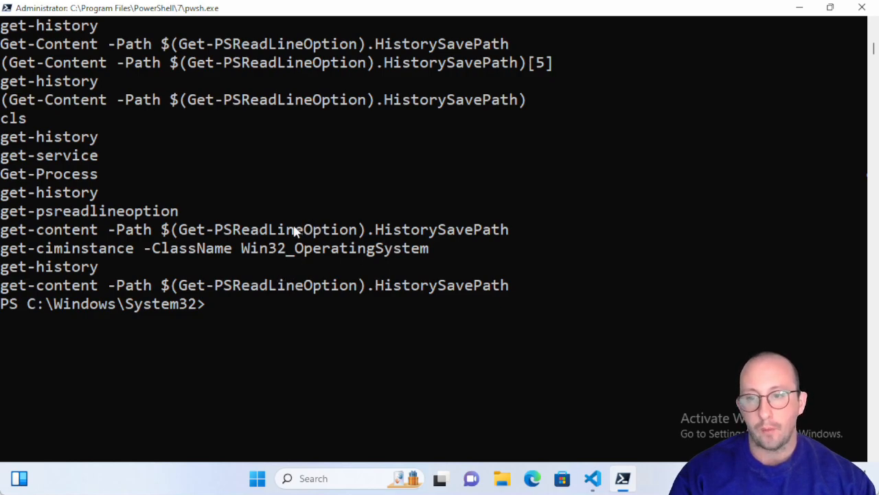
mouse_move(286, 257)
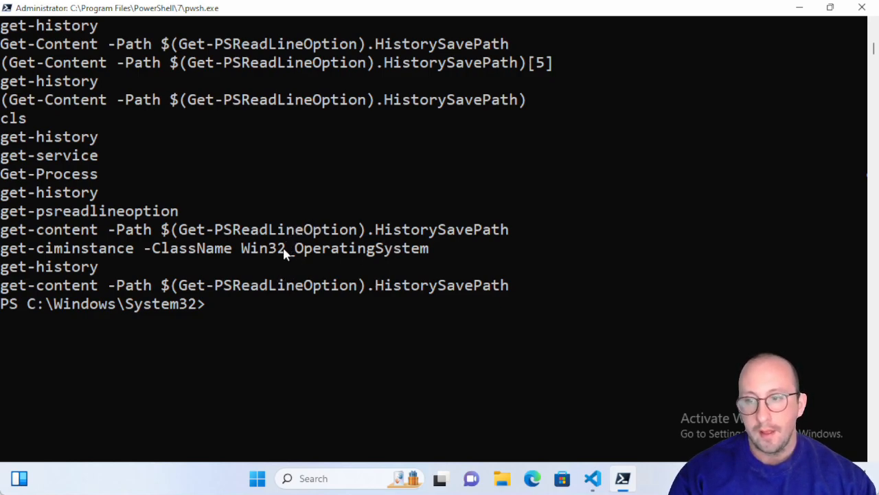
mouse_move(283, 274)
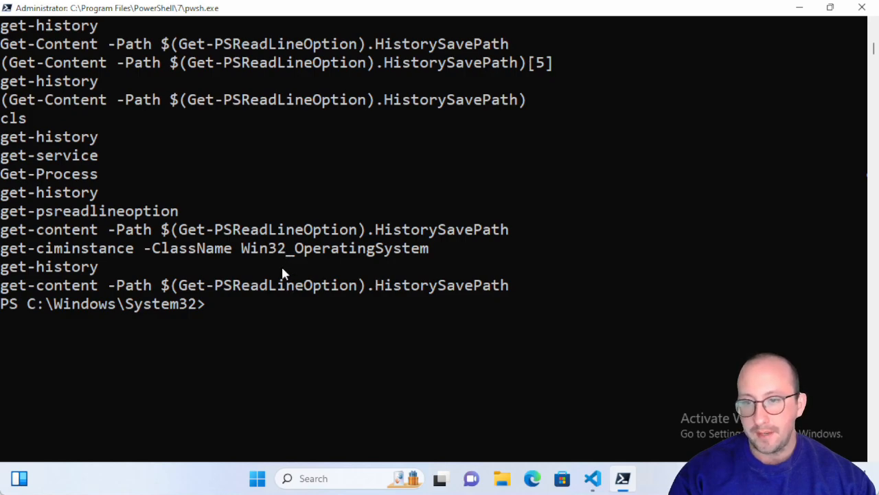
mouse_move(310, 285)
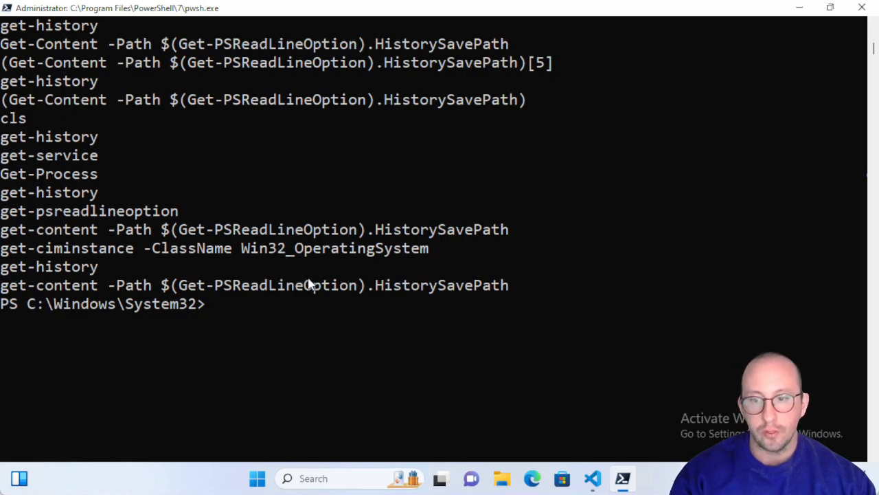
mouse_move(319, 305)
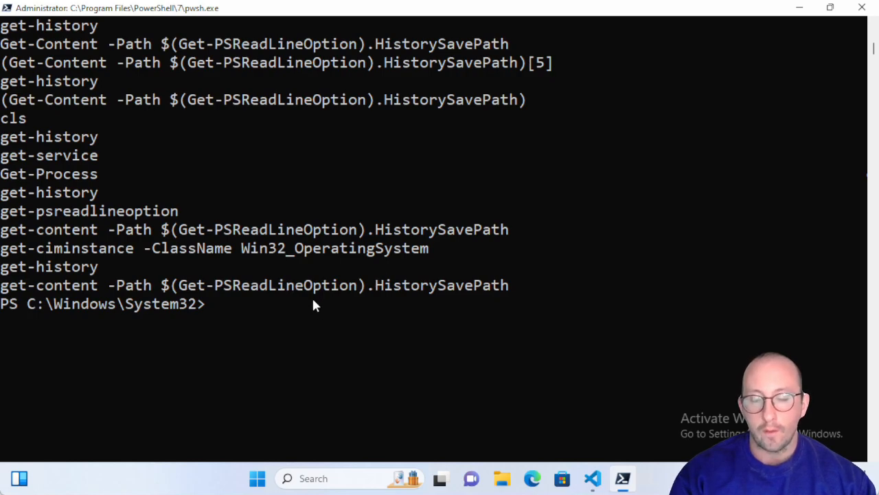
mouse_move(605, 424)
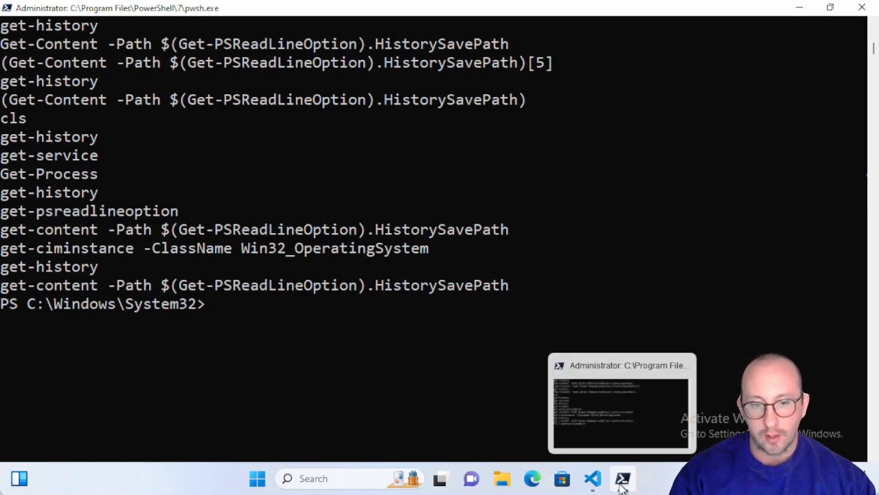
click(590, 475)
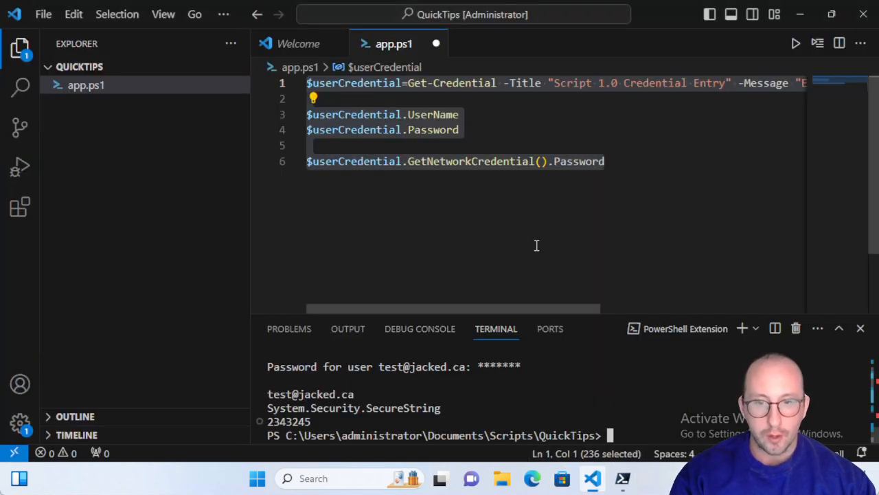
click(604, 161)
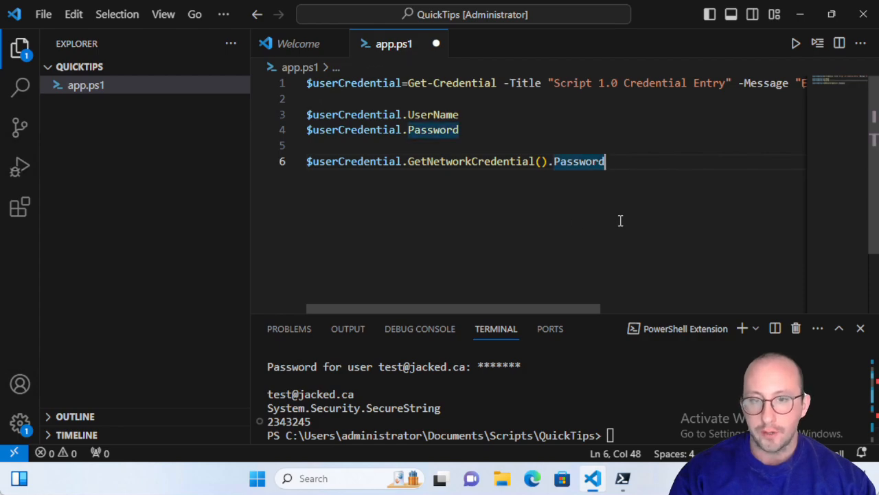
mouse_move(643, 300)
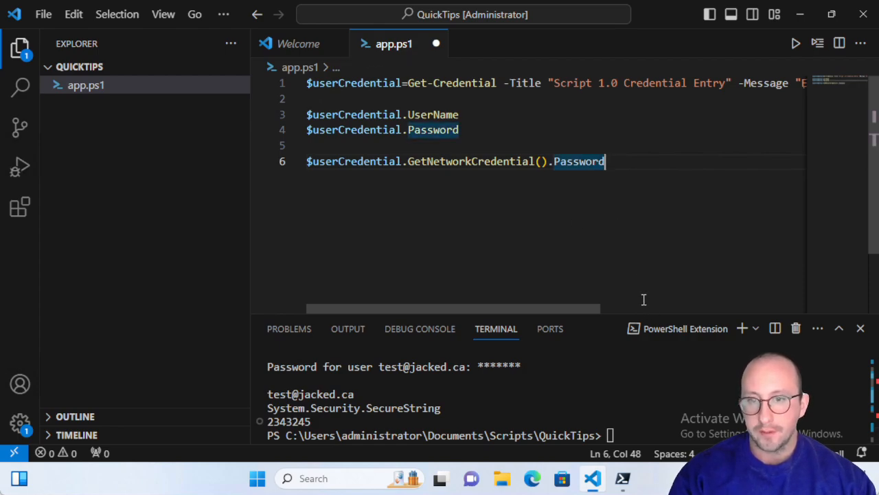
mouse_move(728, 199)
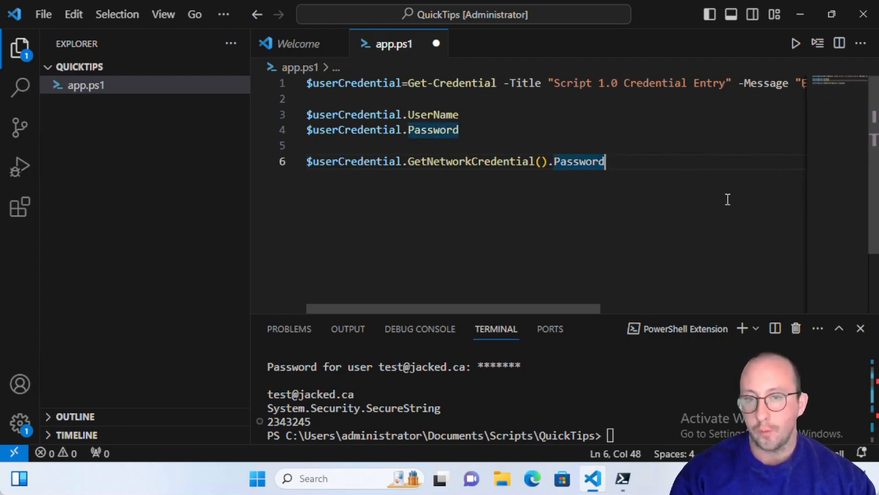
key(ctrl+a)
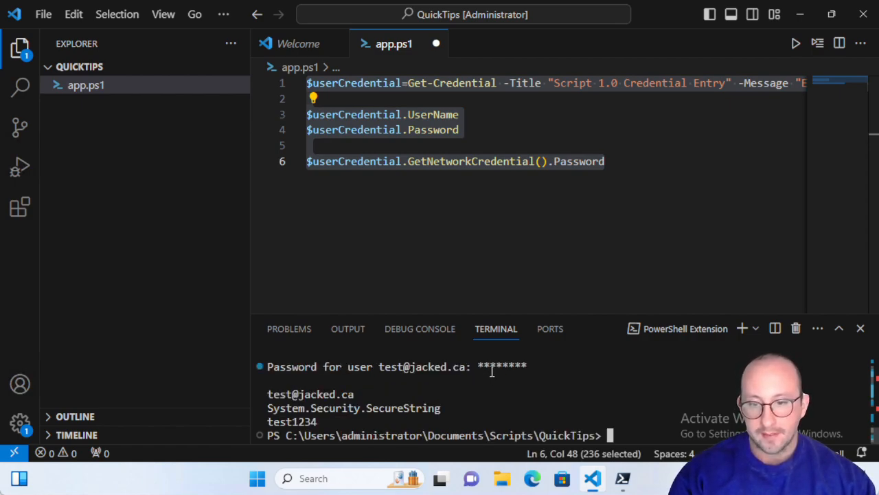
mouse_move(522, 390)
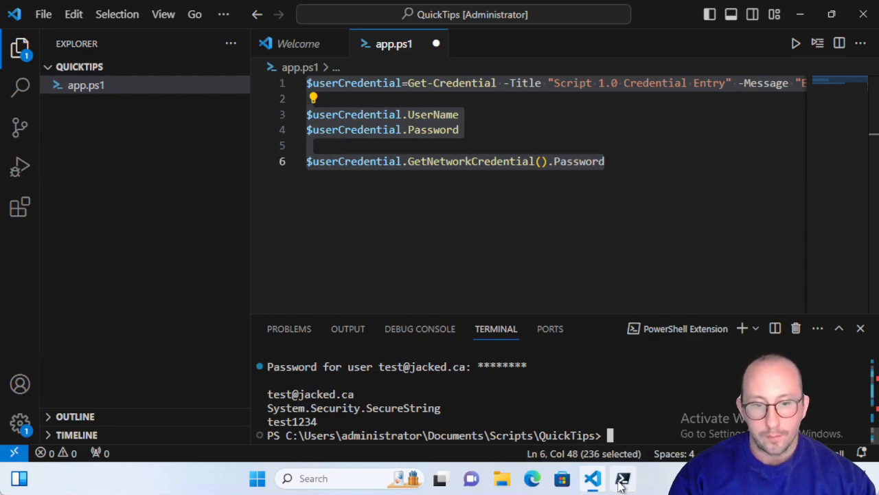
- Return to the PowerShell 7 terminal and clear the recalled command to an empty prompt
click(621, 476)
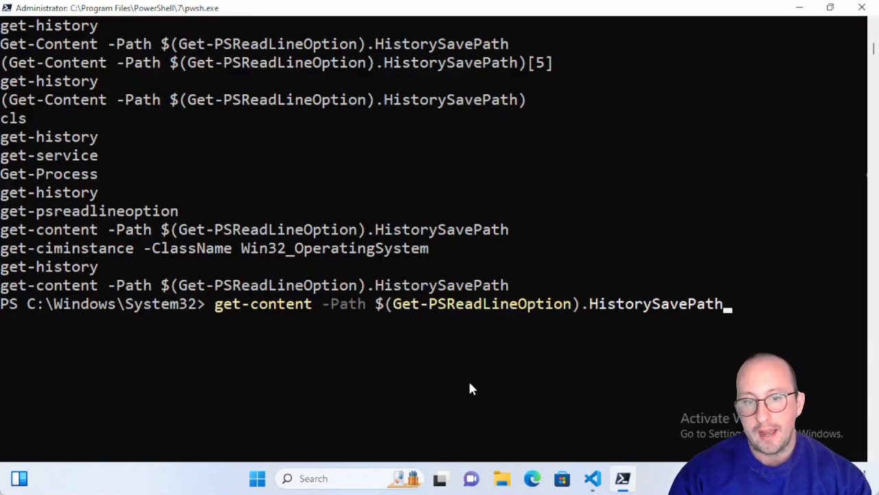
key(Enter)
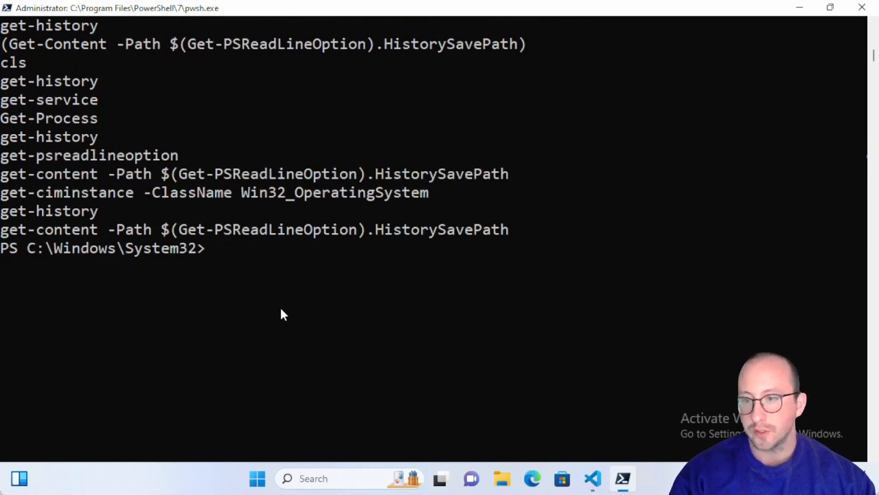
mouse_move(281, 316)
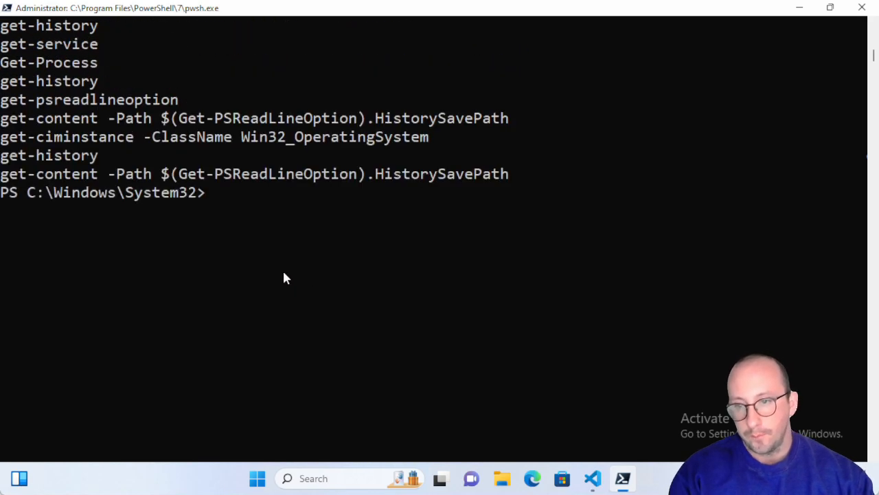
- Run Get-PSReadLineOption again and scroll through its settings, including the console history save path
text(get-psre)
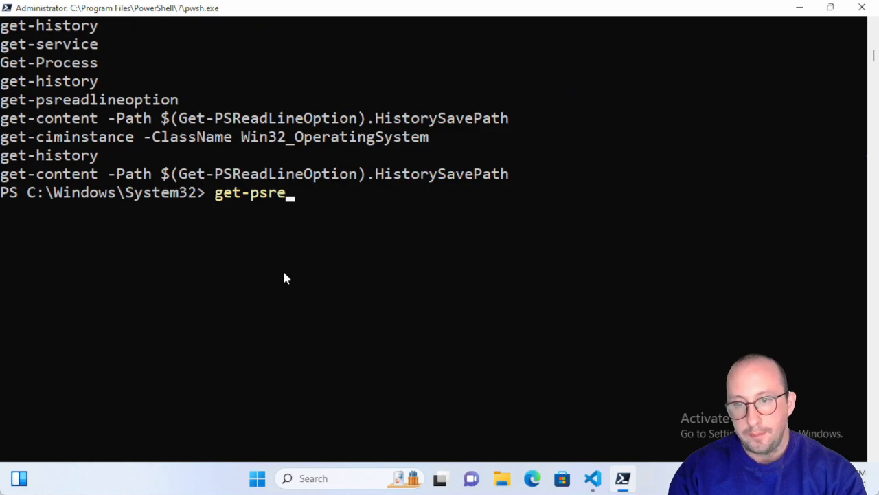
key(Tab)
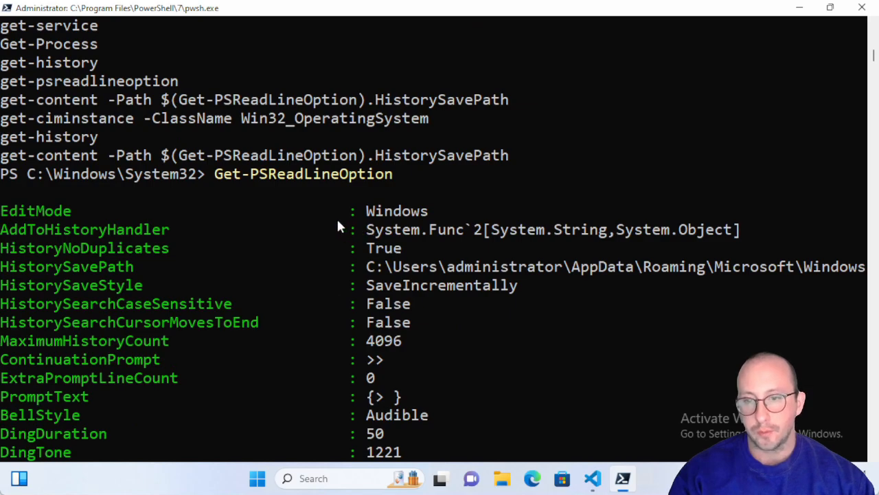
mouse_move(646, 329)
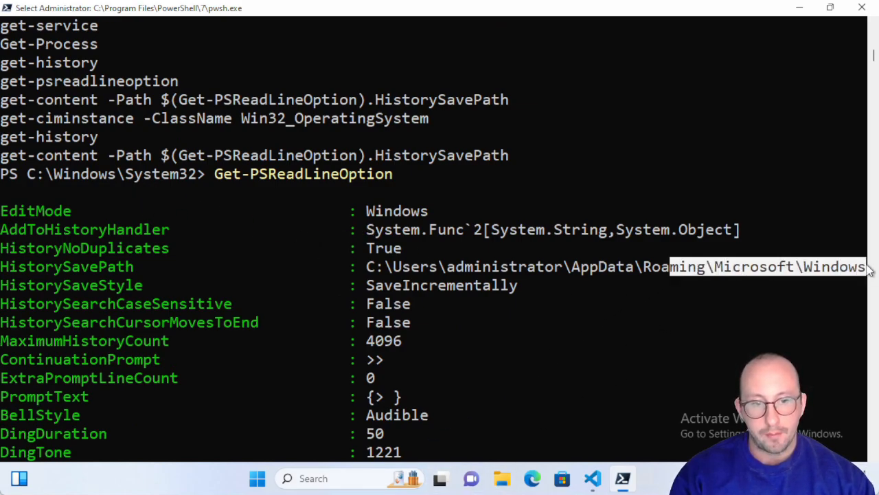
mouse_move(740, 288)
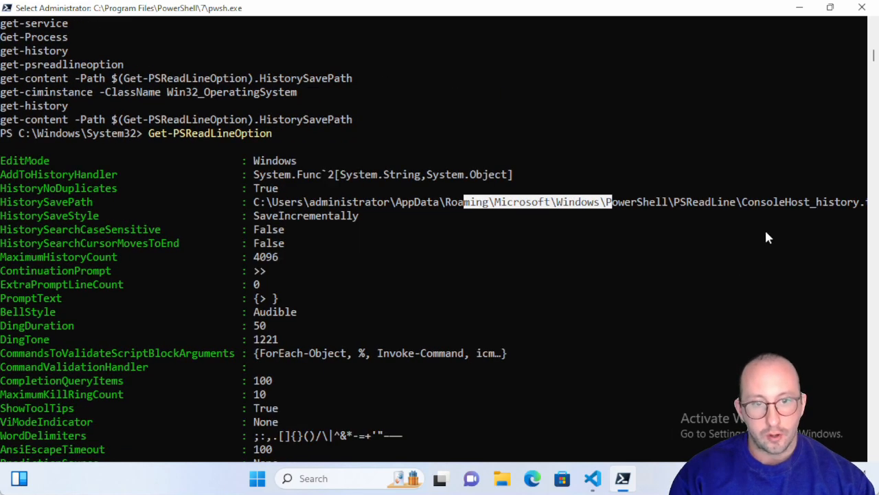
scroll(down, 3)
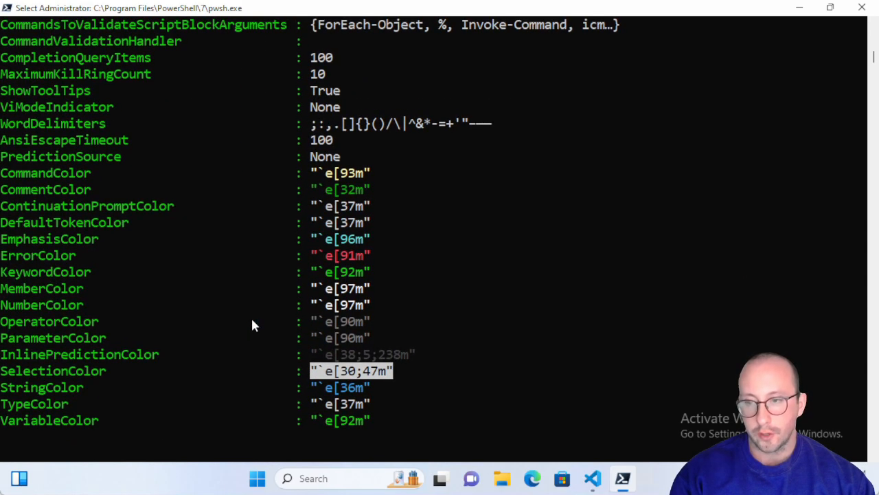
scroll(down, 3)
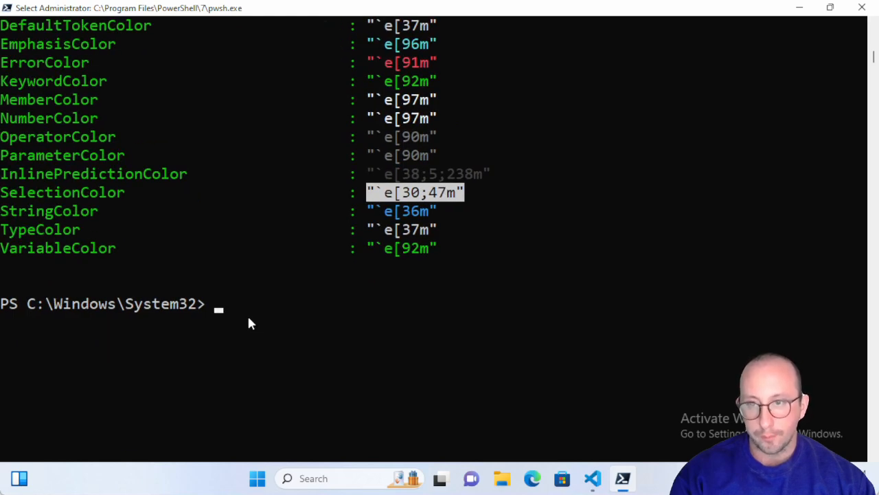
mouse_move(247, 324)
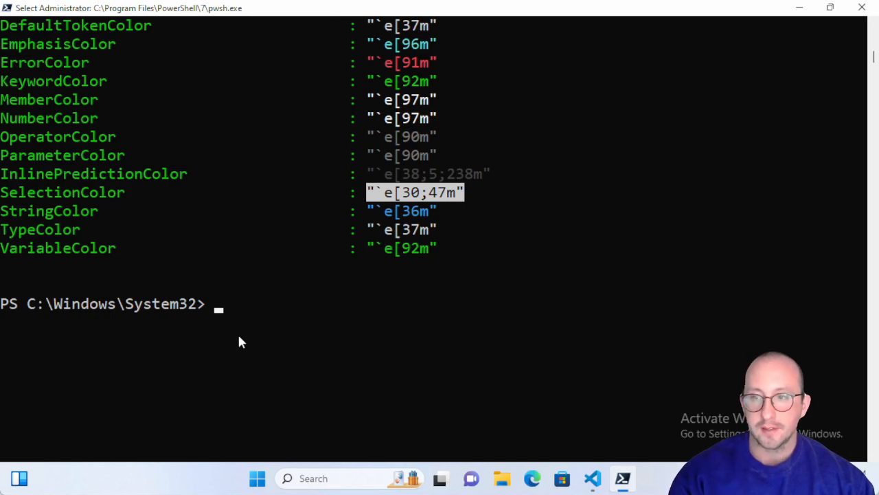
mouse_move(235, 334)
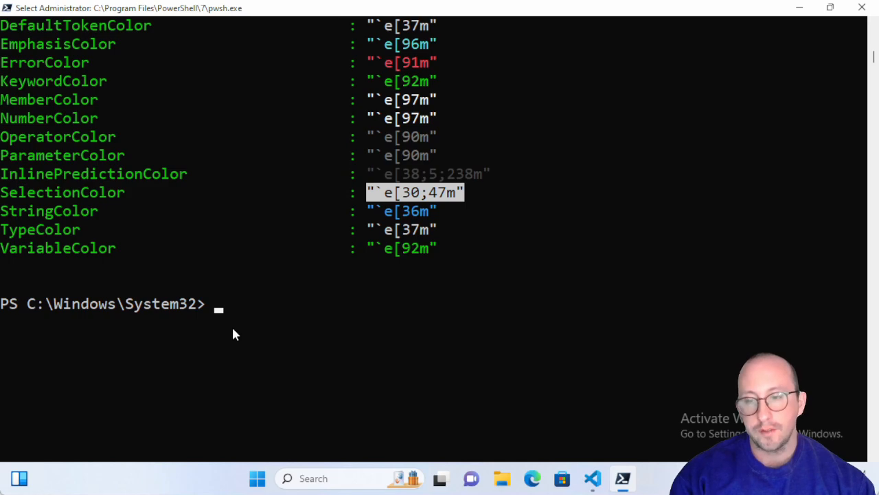
- Run Get-History to list the session's eight commands with their durations
text(get)
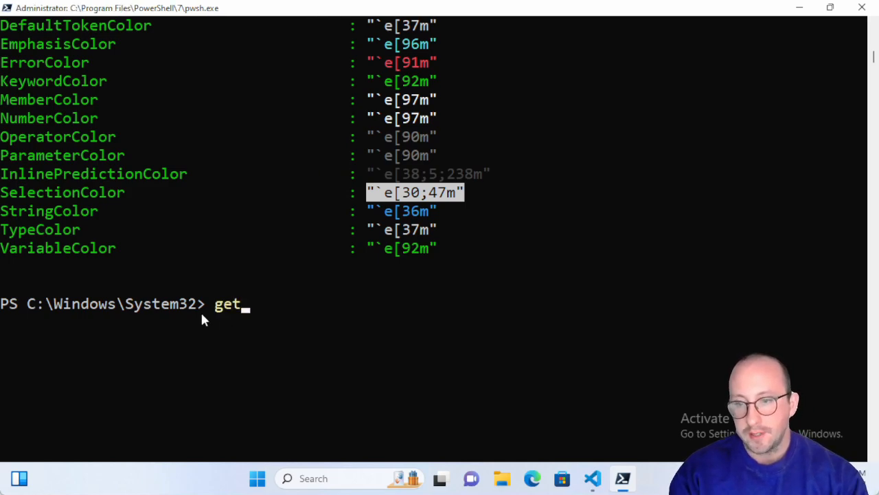
text(-histor)
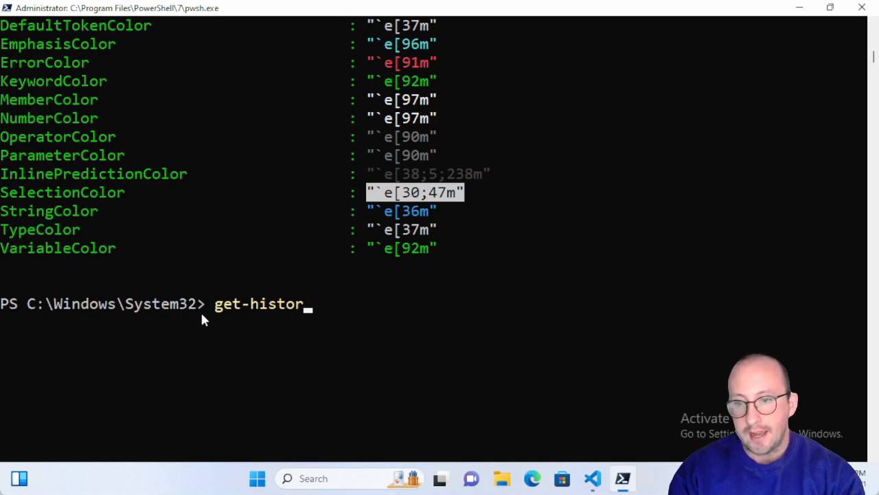
key(Enter)
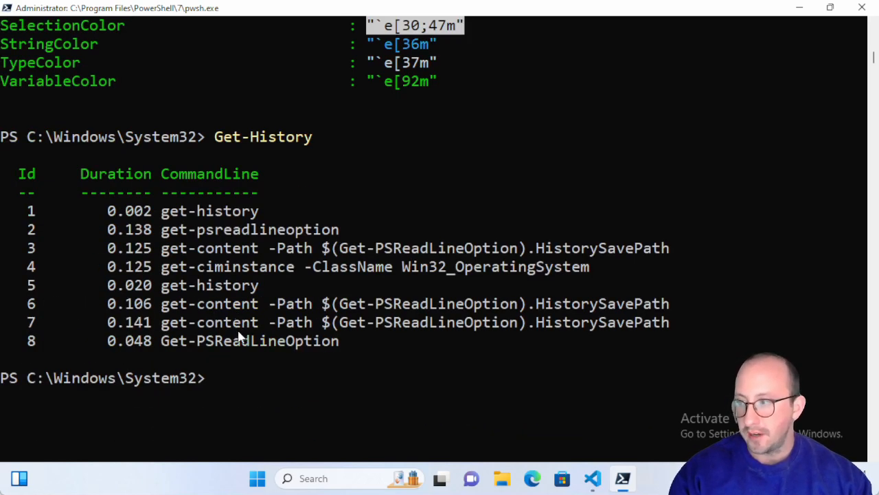
mouse_move(286, 360)
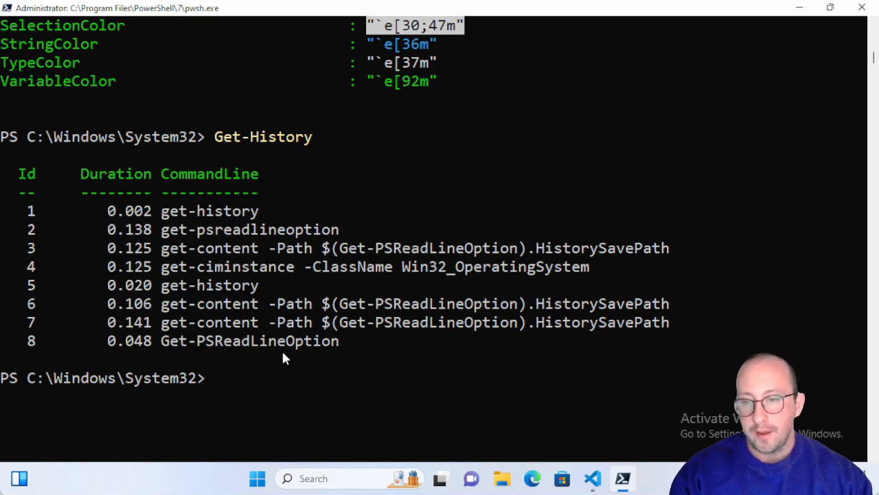
mouse_move(281, 365)
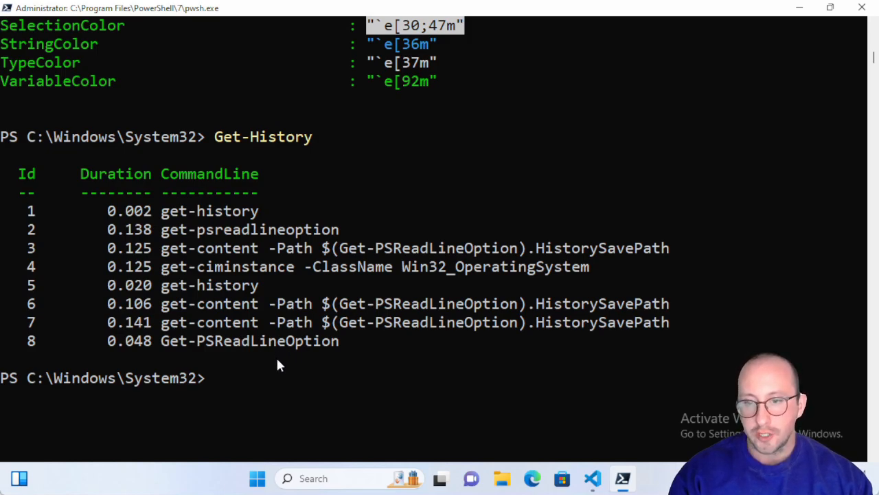
mouse_move(277, 370)
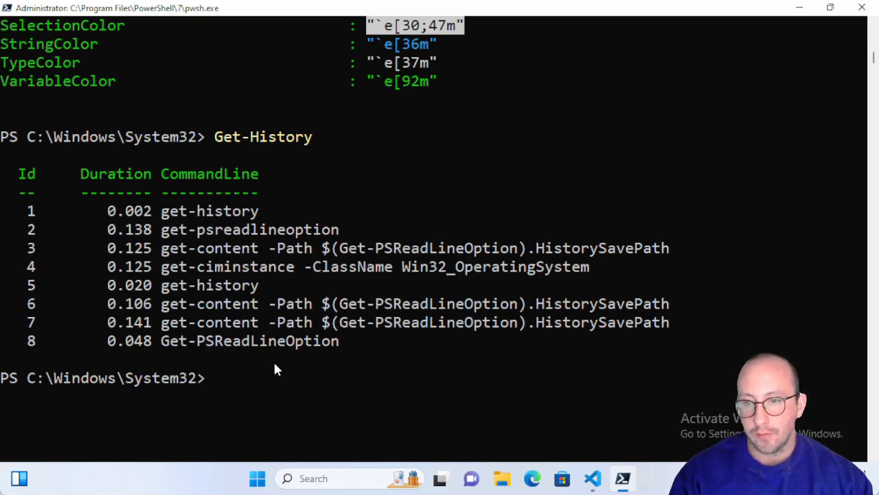
mouse_move(272, 391)
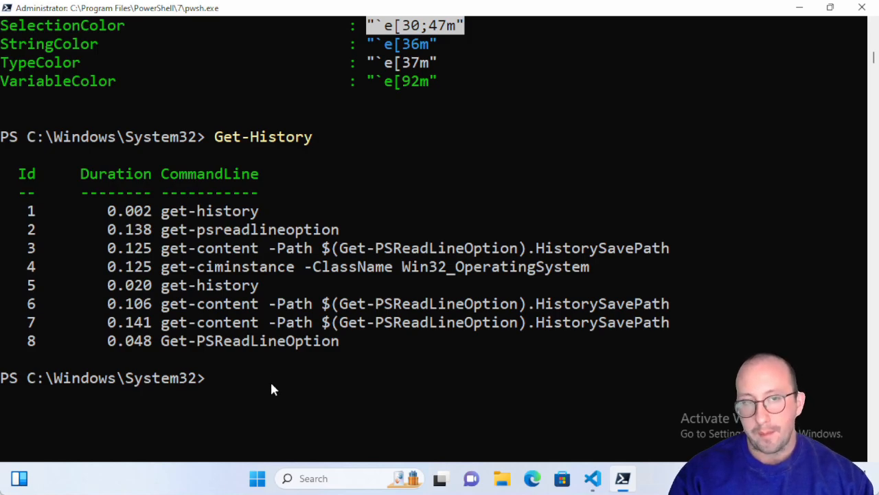
mouse_move(270, 385)
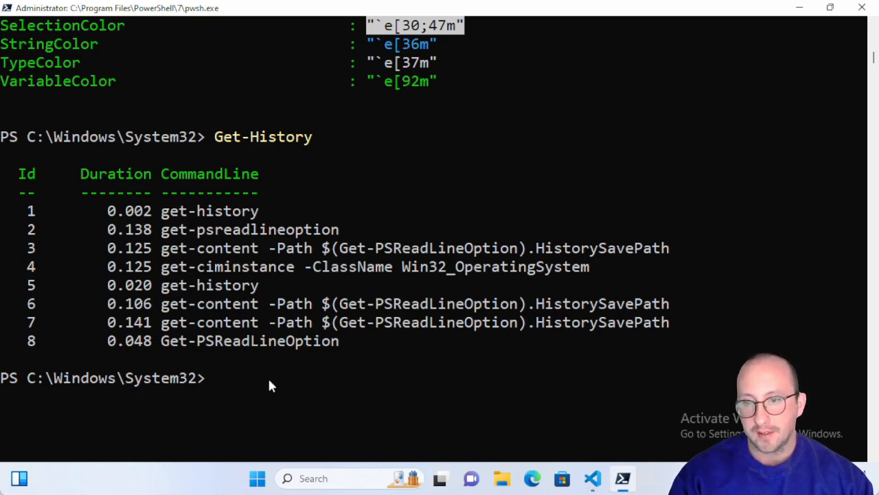
mouse_move(261, 382)
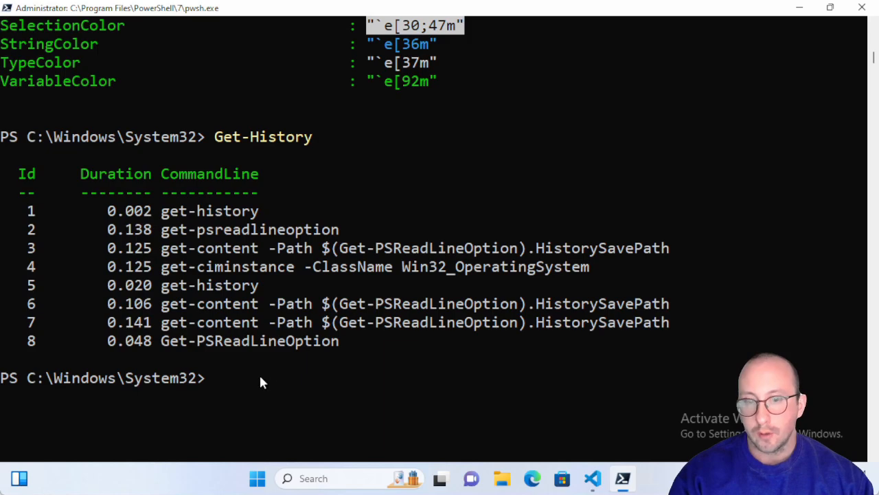
- Print the saved history with get-content -path $(Get-PSReadLineOption).HistorySavePath and scroll through it
text(get-co)
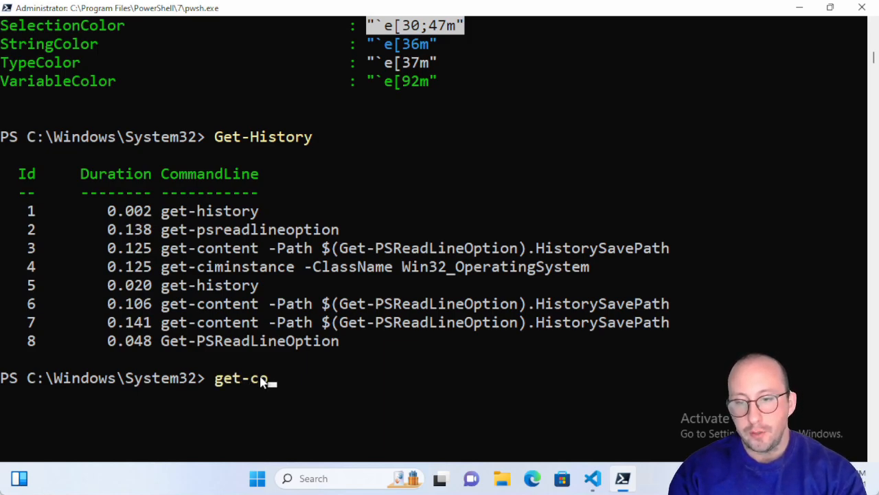
text(ntent -p)
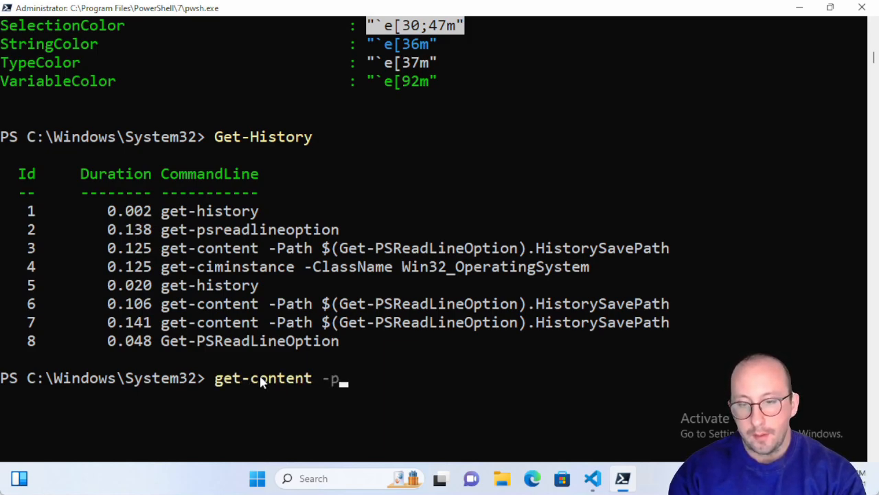
text(ath $())
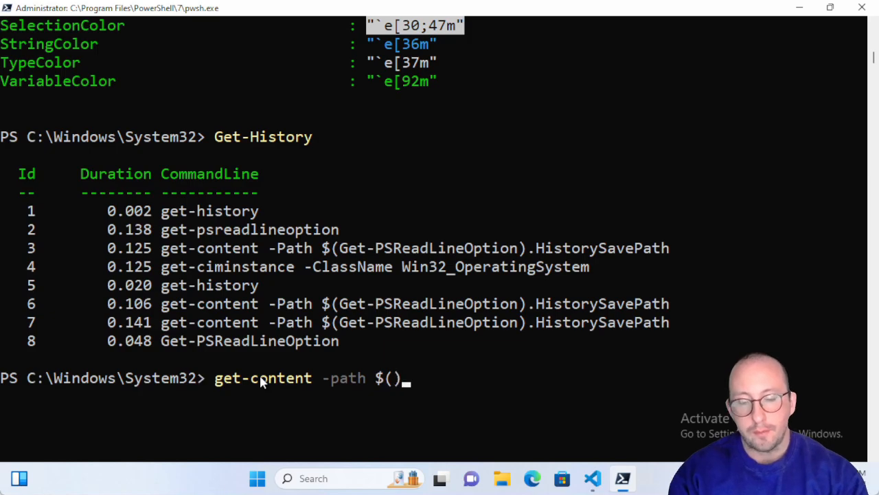
text(get-psr)
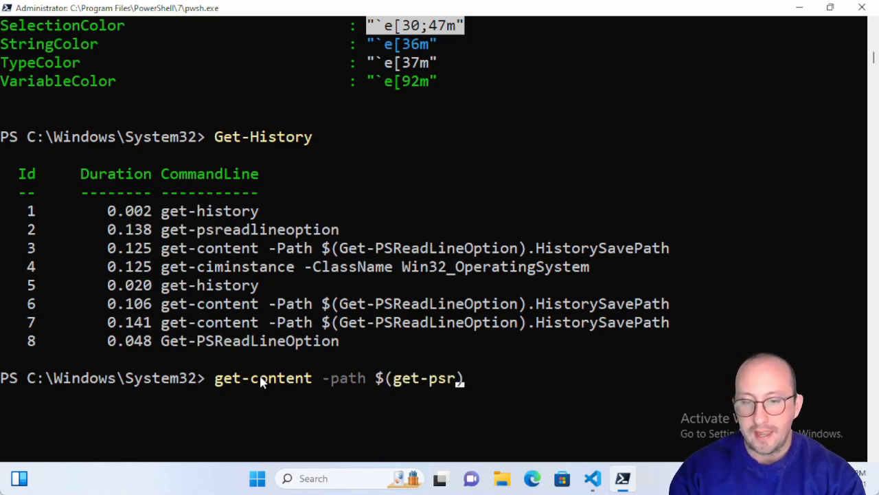
text(eadlineOption).HistorySavePath)
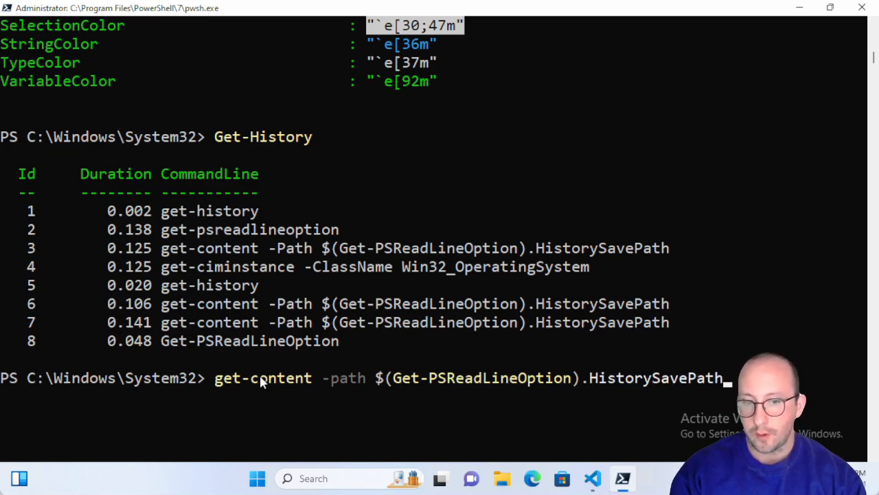
key(Enter)
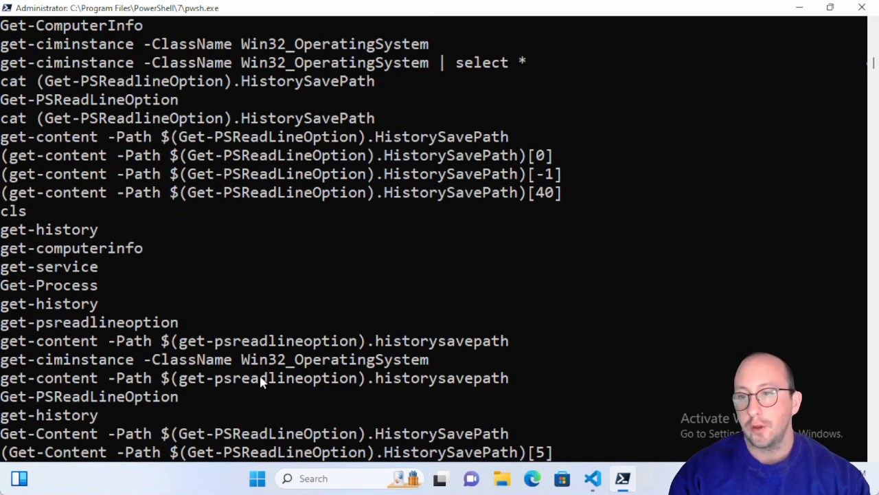
scroll(down, 3)
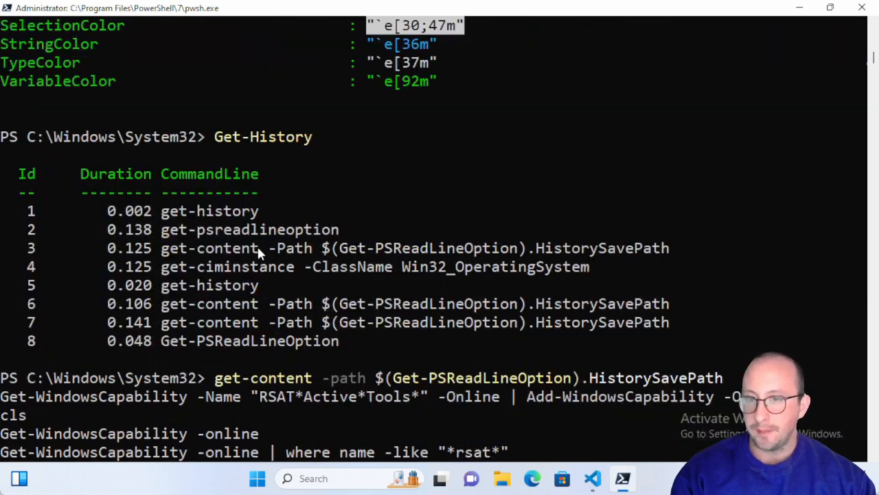
scroll(down, 3)
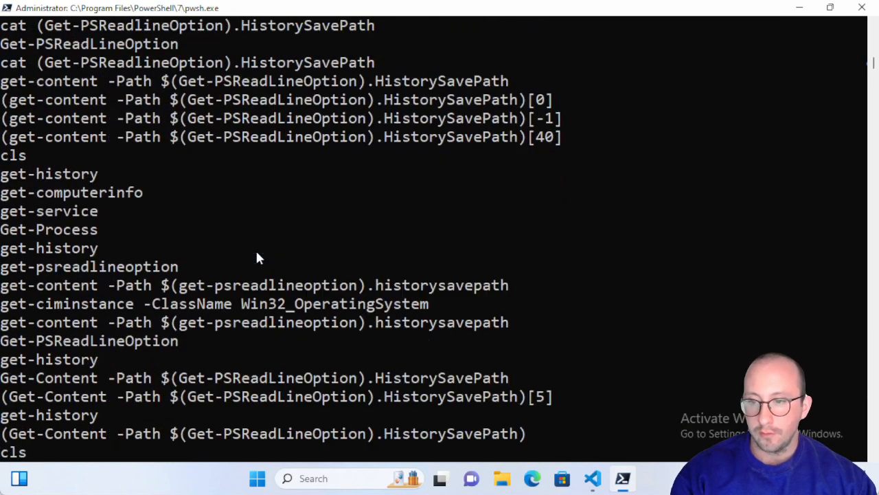
key(Enter)
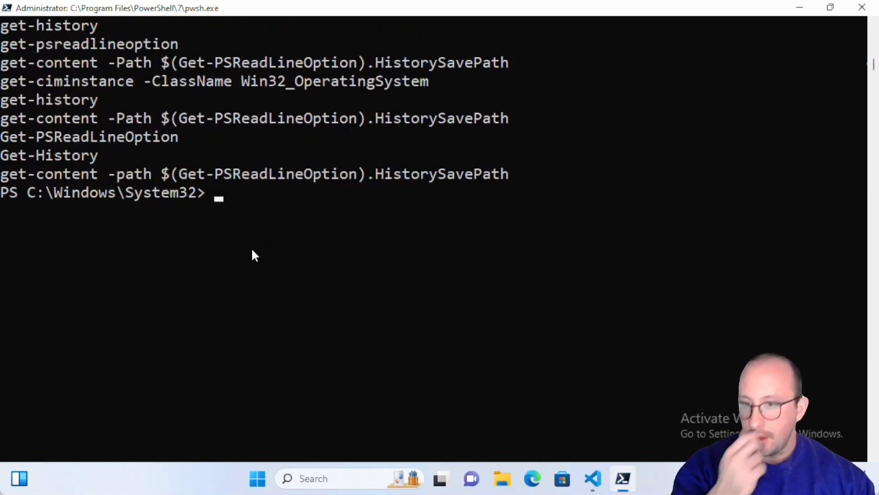
mouse_move(251, 264)
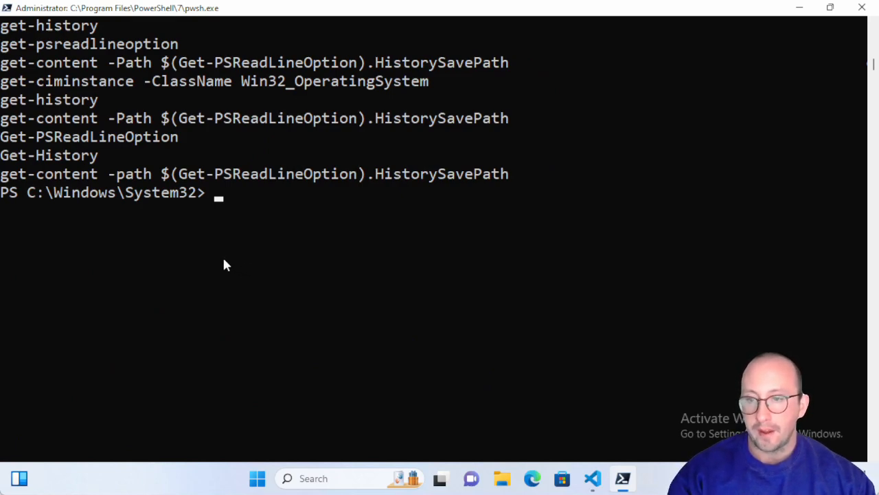
mouse_move(221, 264)
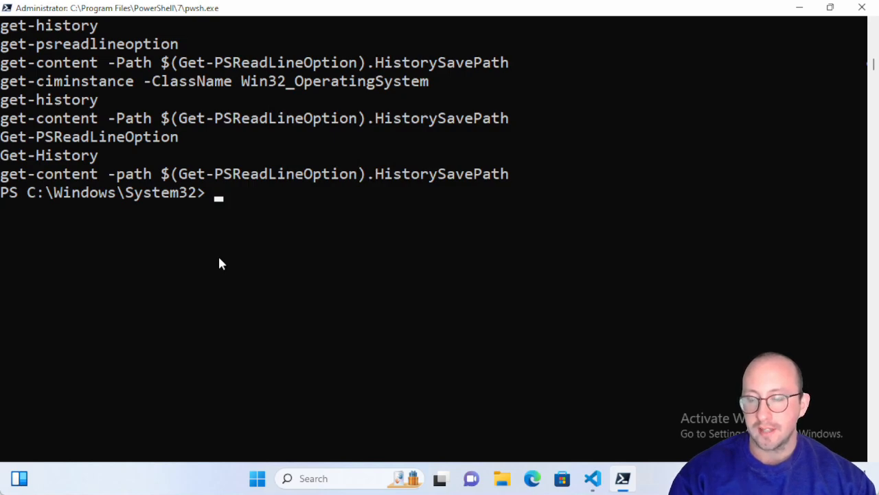
mouse_move(217, 259)
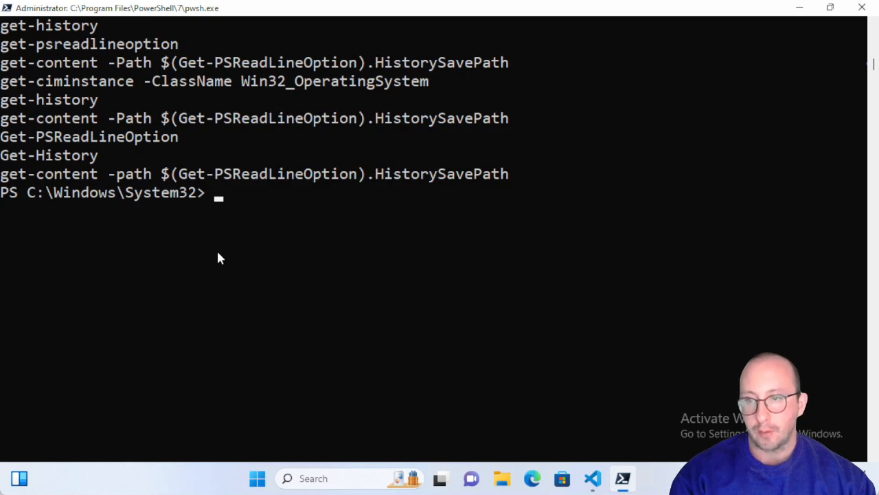
mouse_move(267, 237)
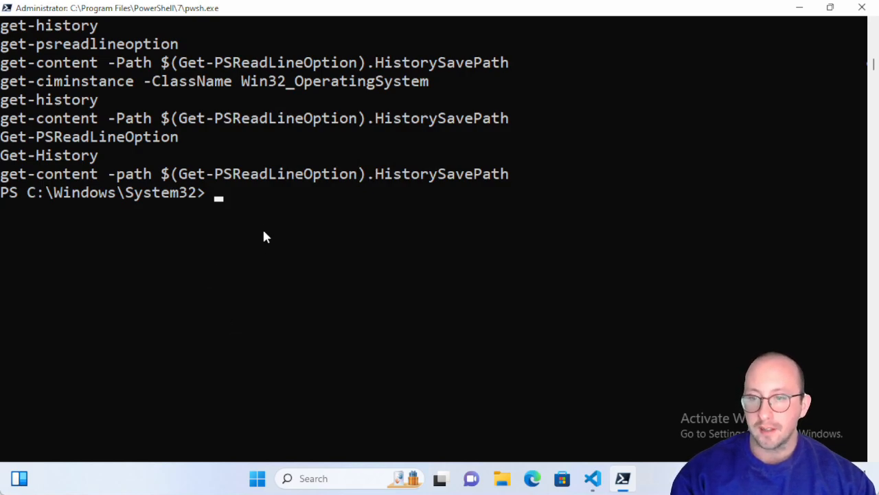